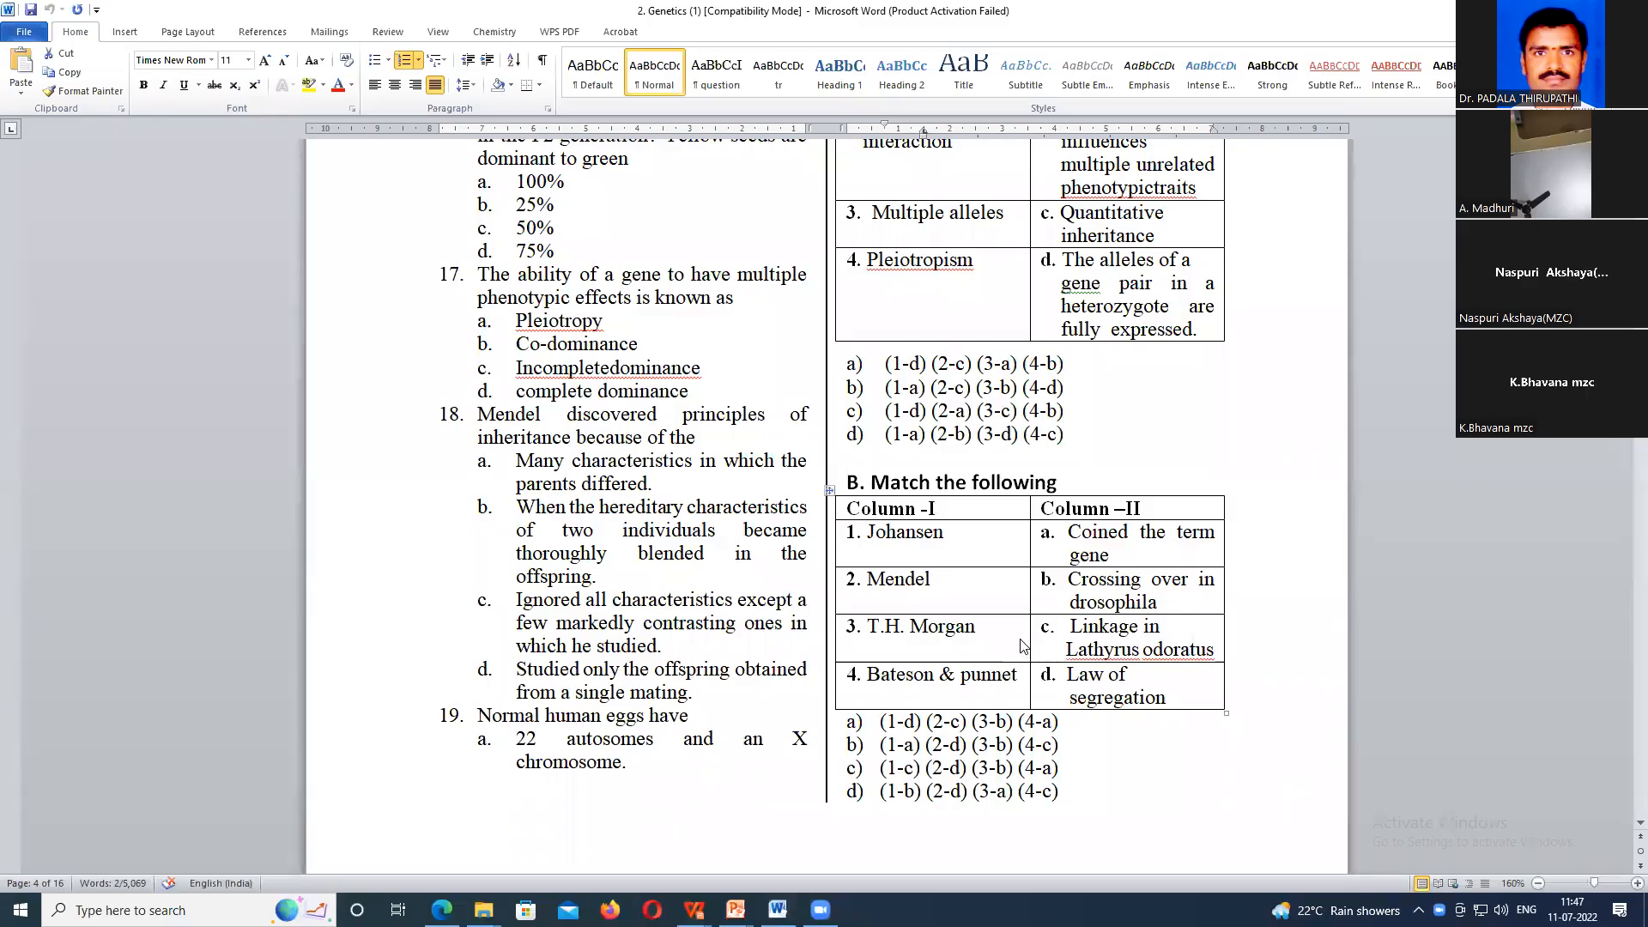
mouse_move(1205, 601)
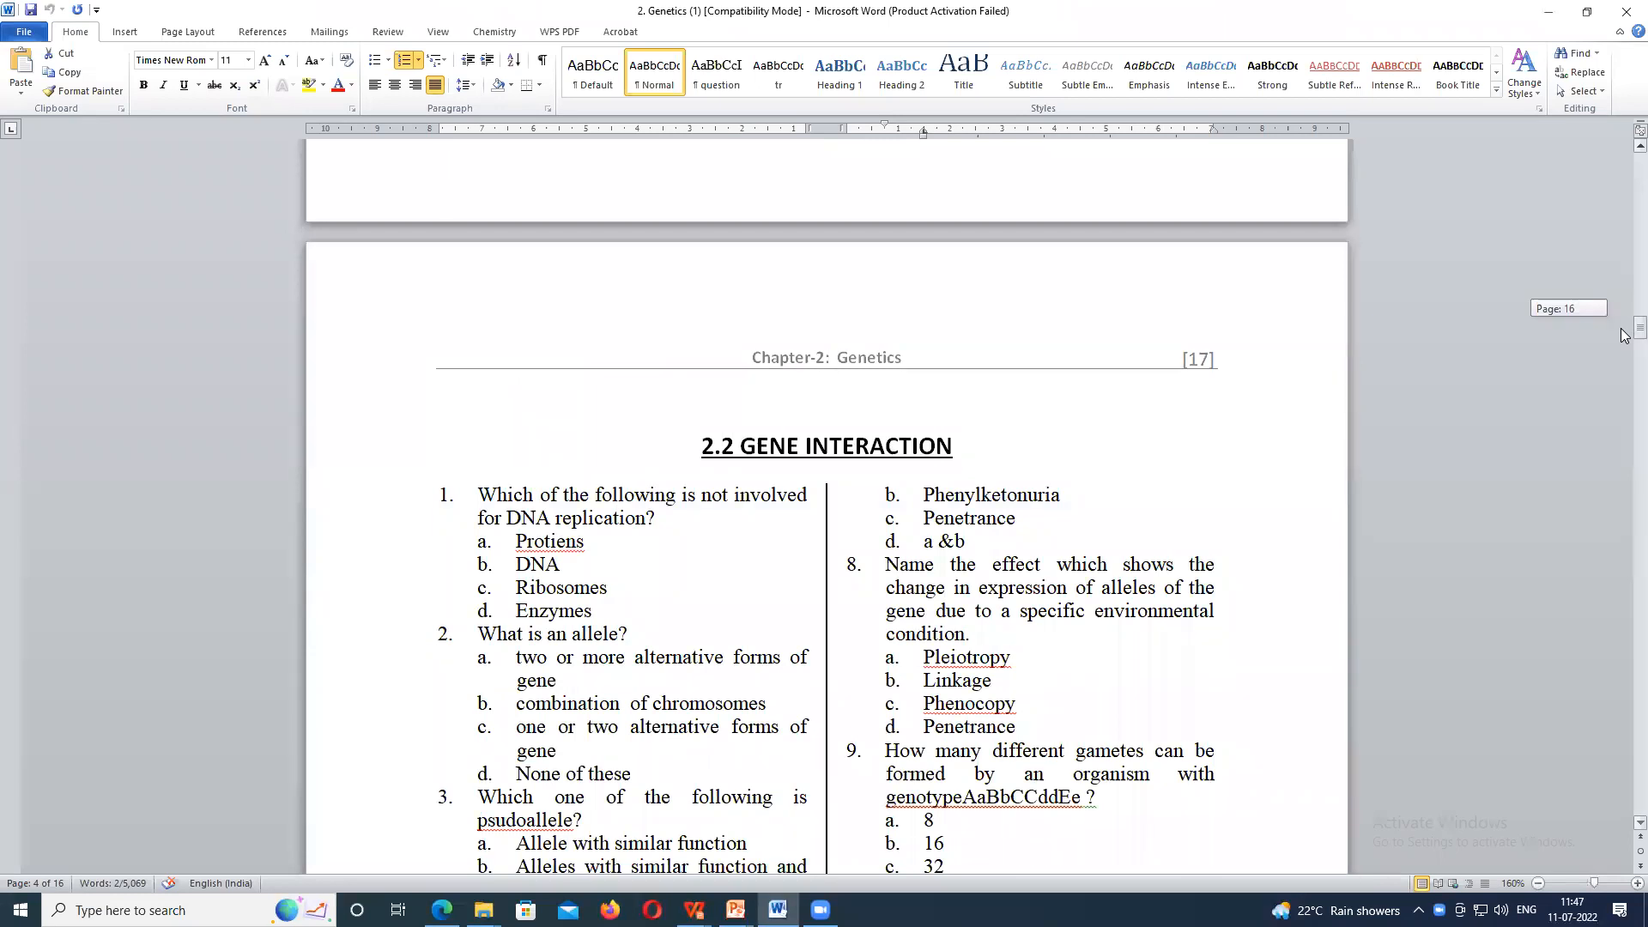
scroll("down", 3)
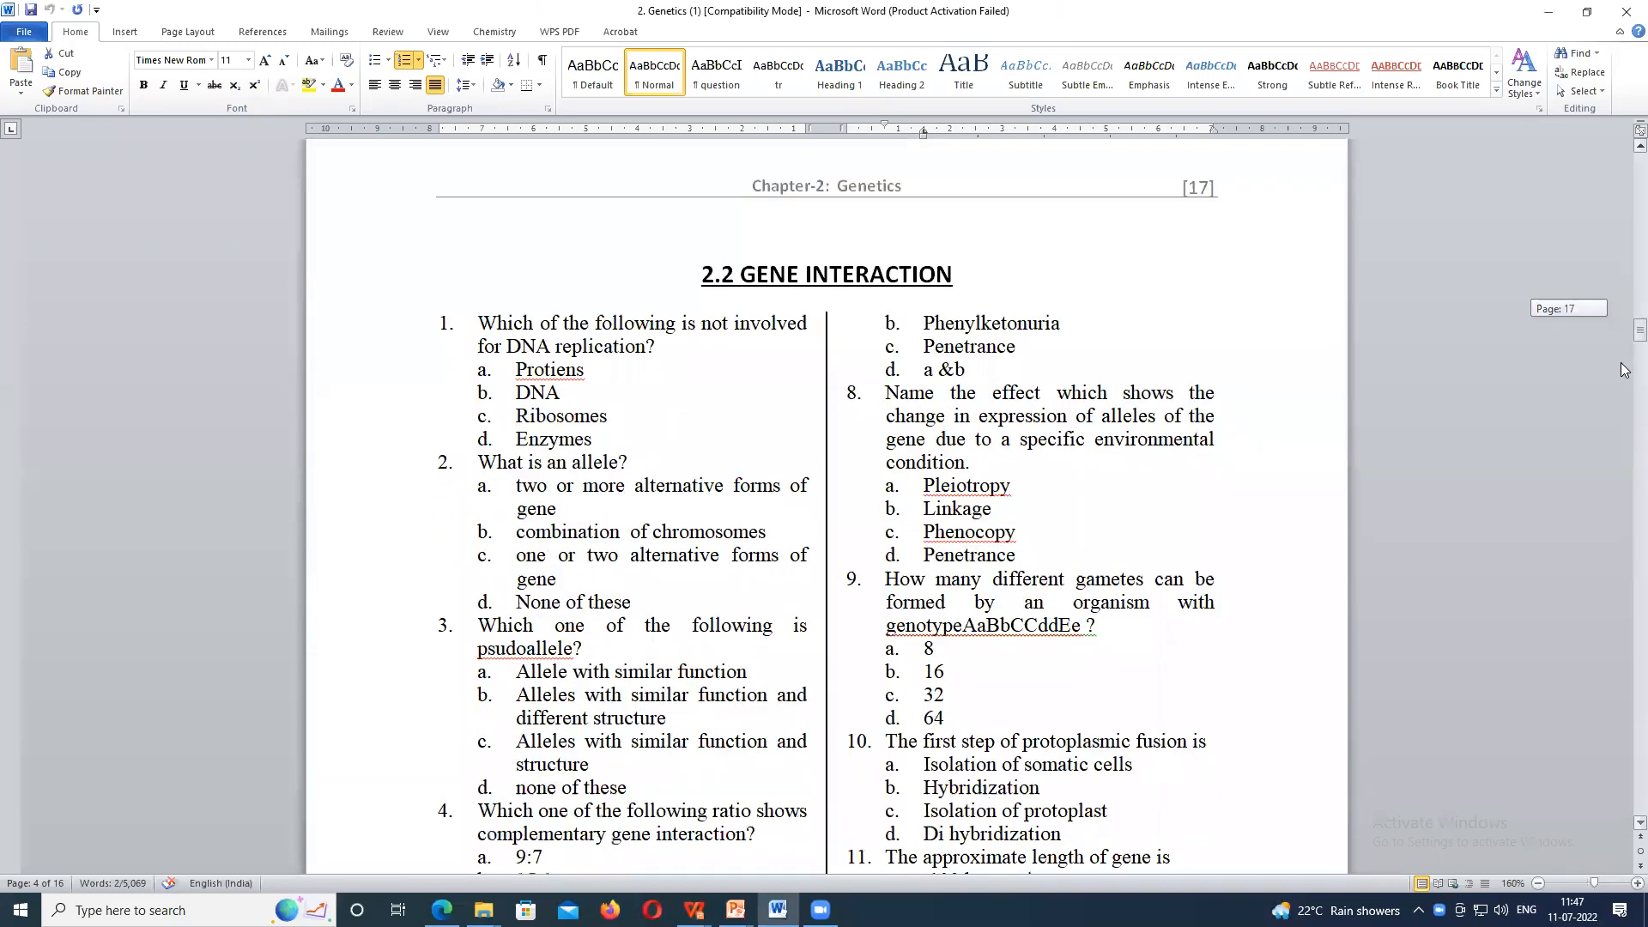
scroll("down", 3)
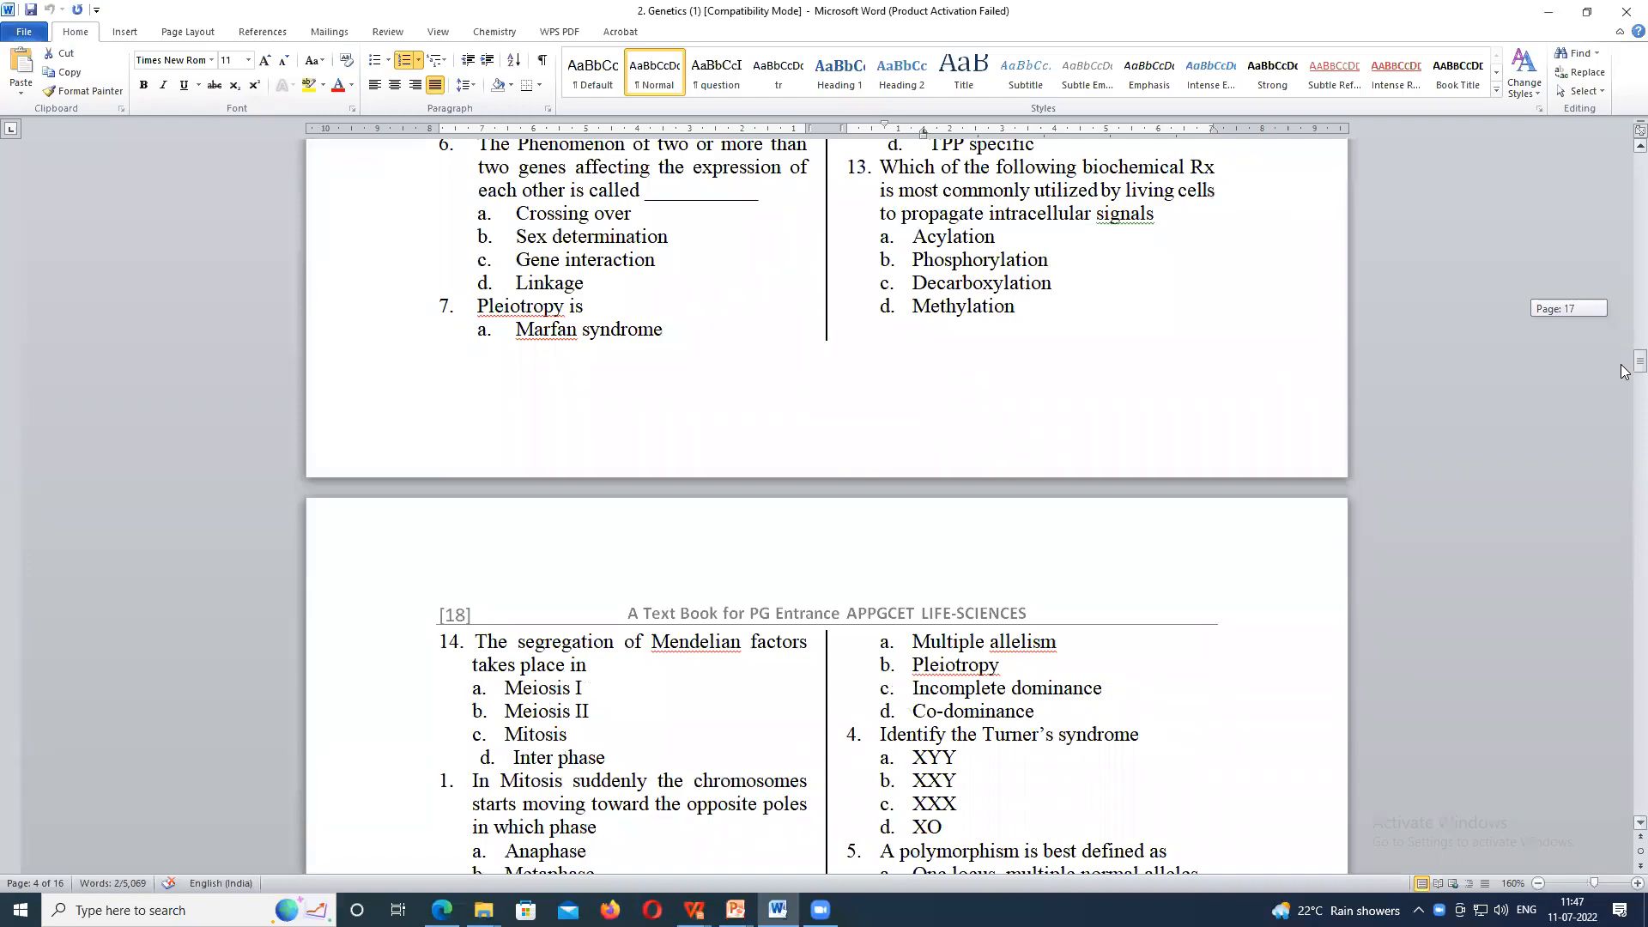
scroll("down", 3)
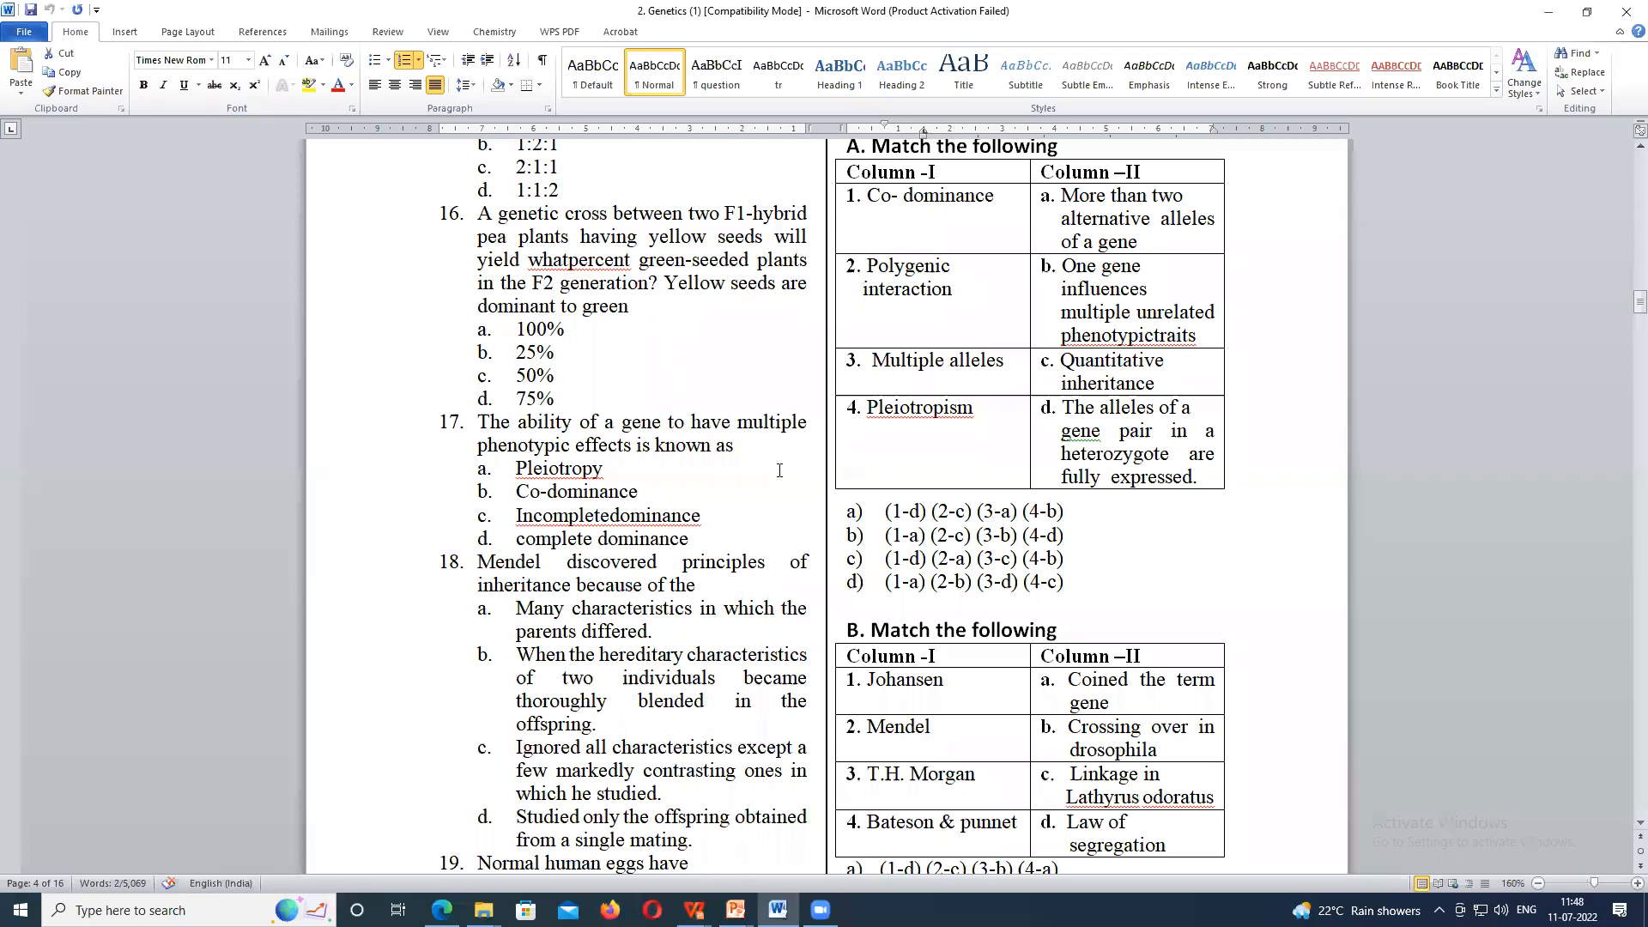
mouse_move(722, 481)
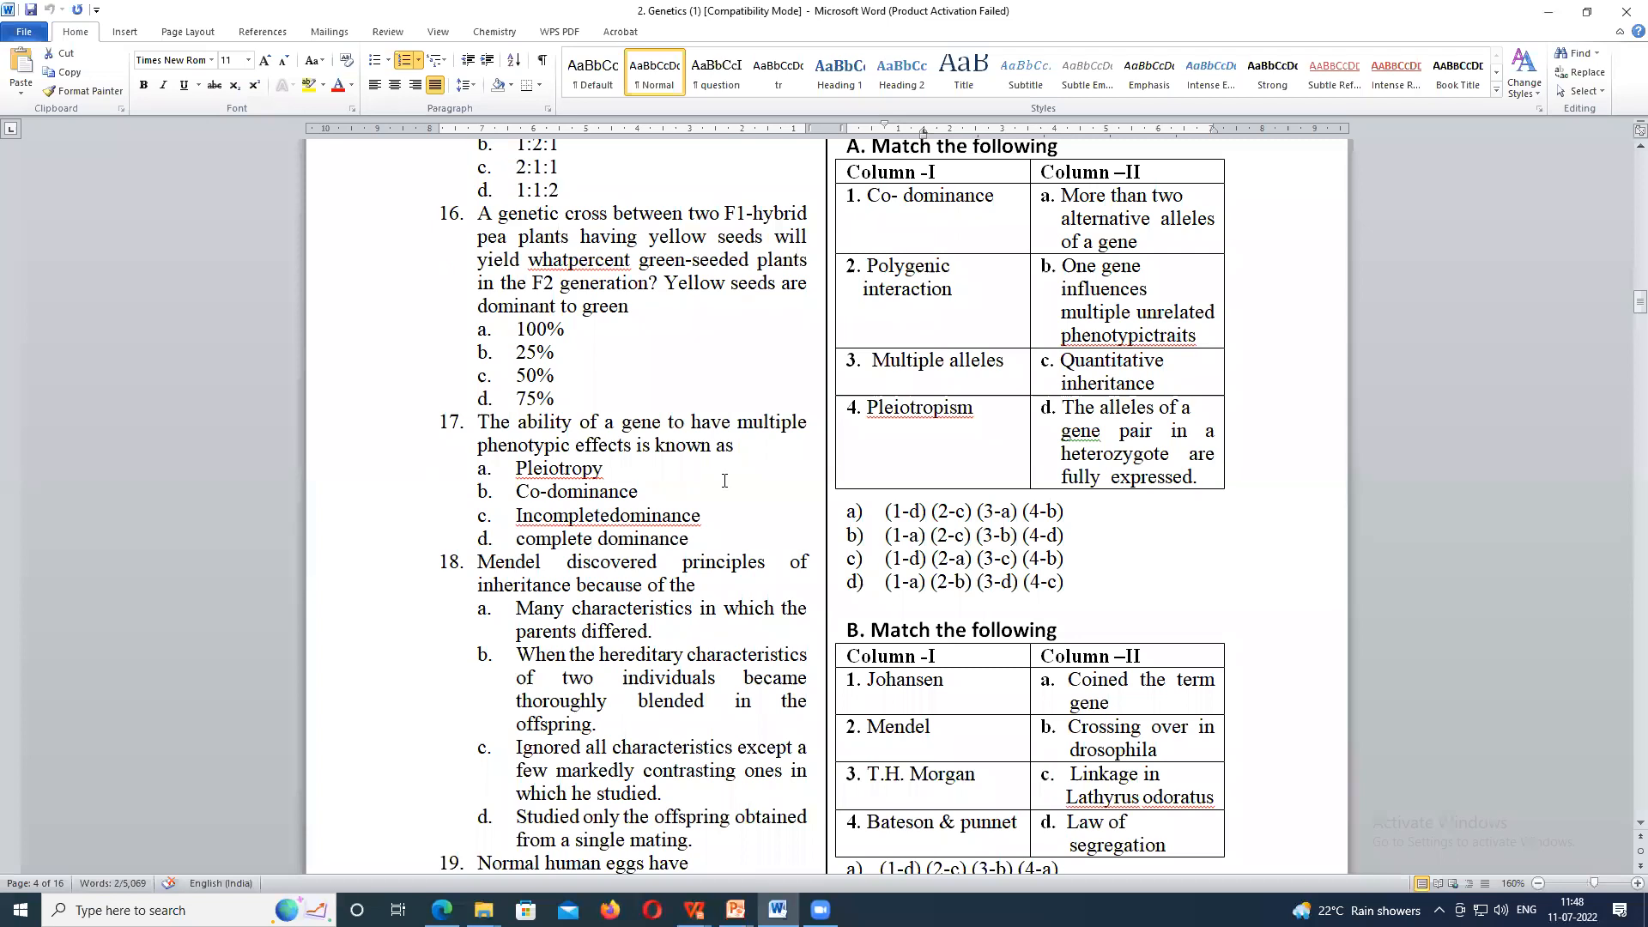
scroll("up", 3)
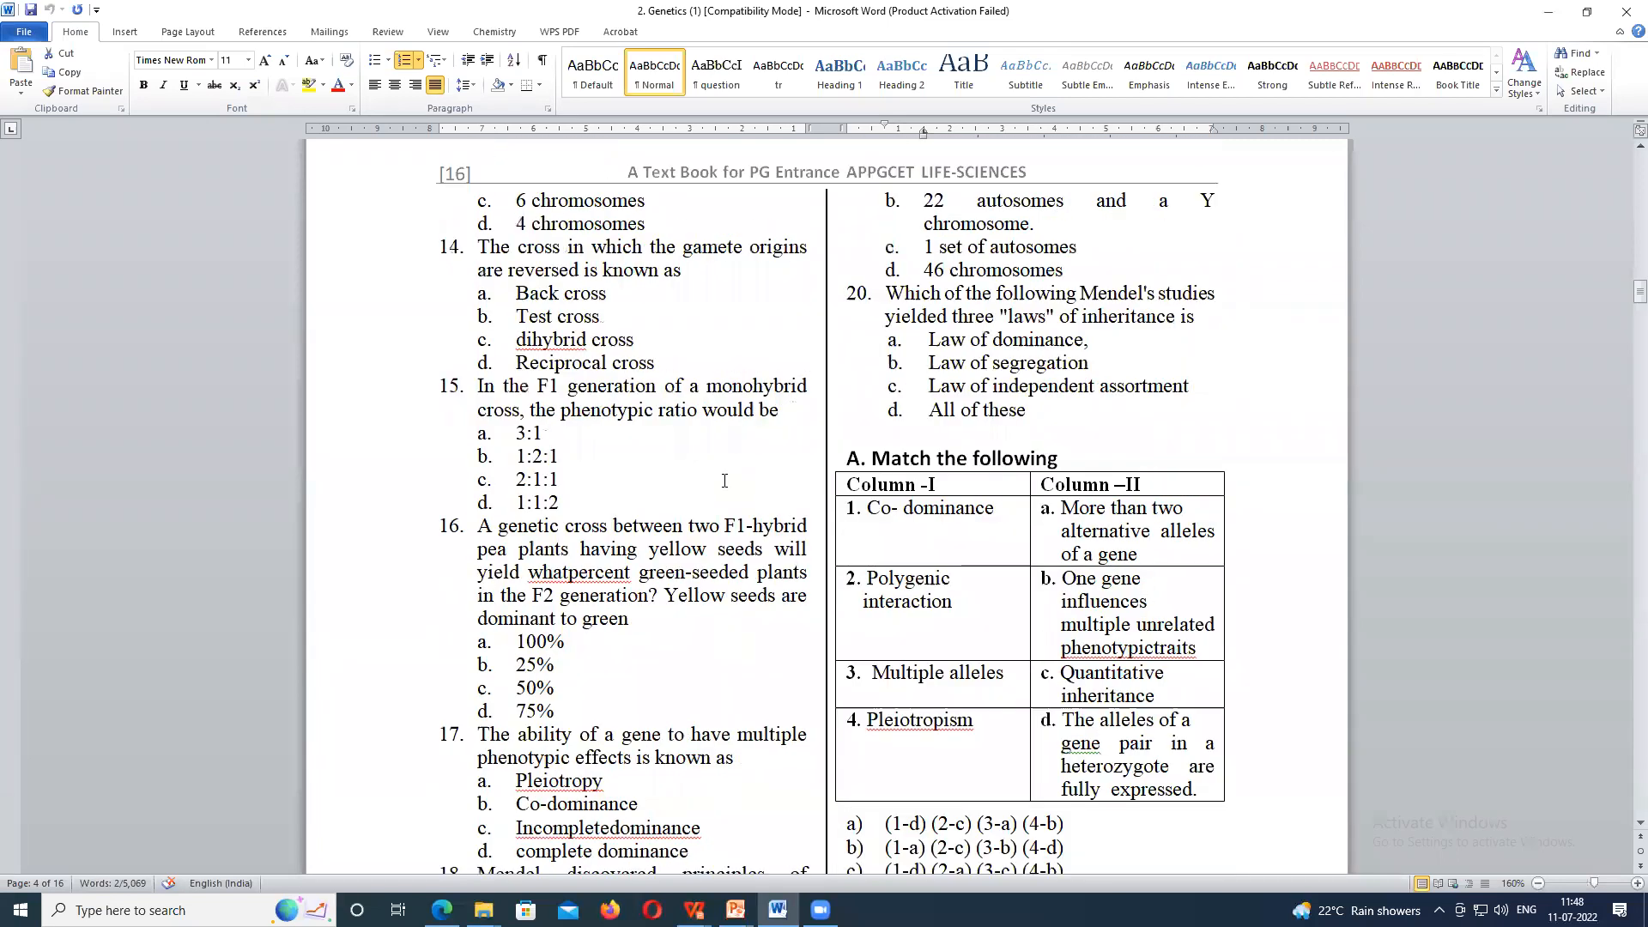
scroll("down", 3)
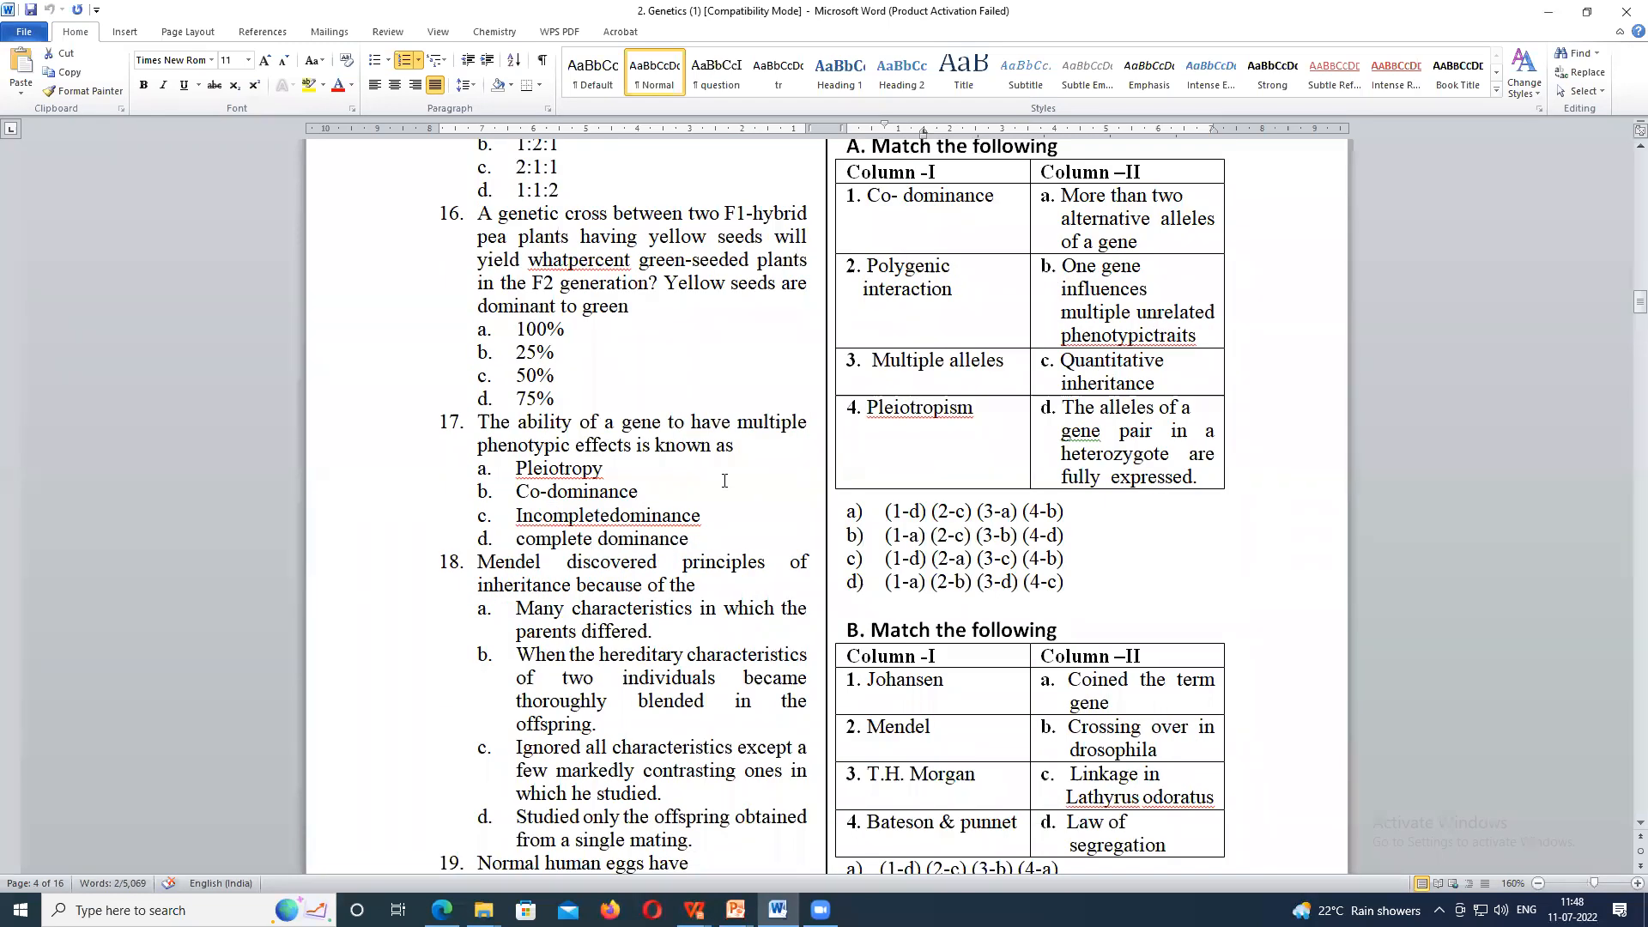
scroll("up", 3)
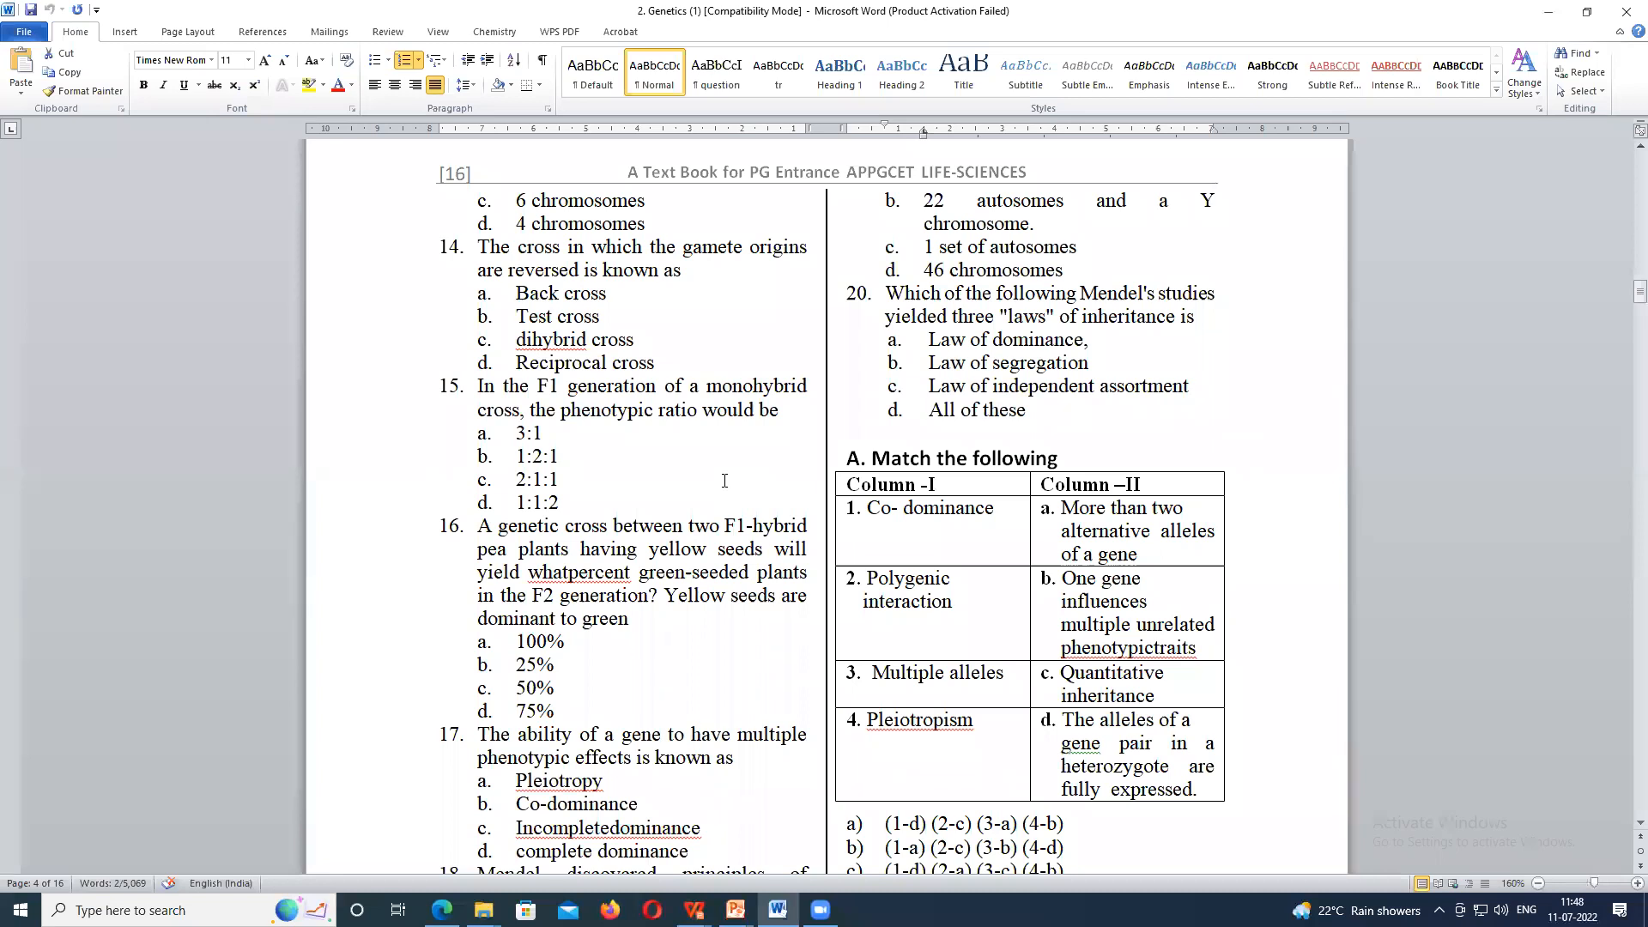
scroll("down", 3)
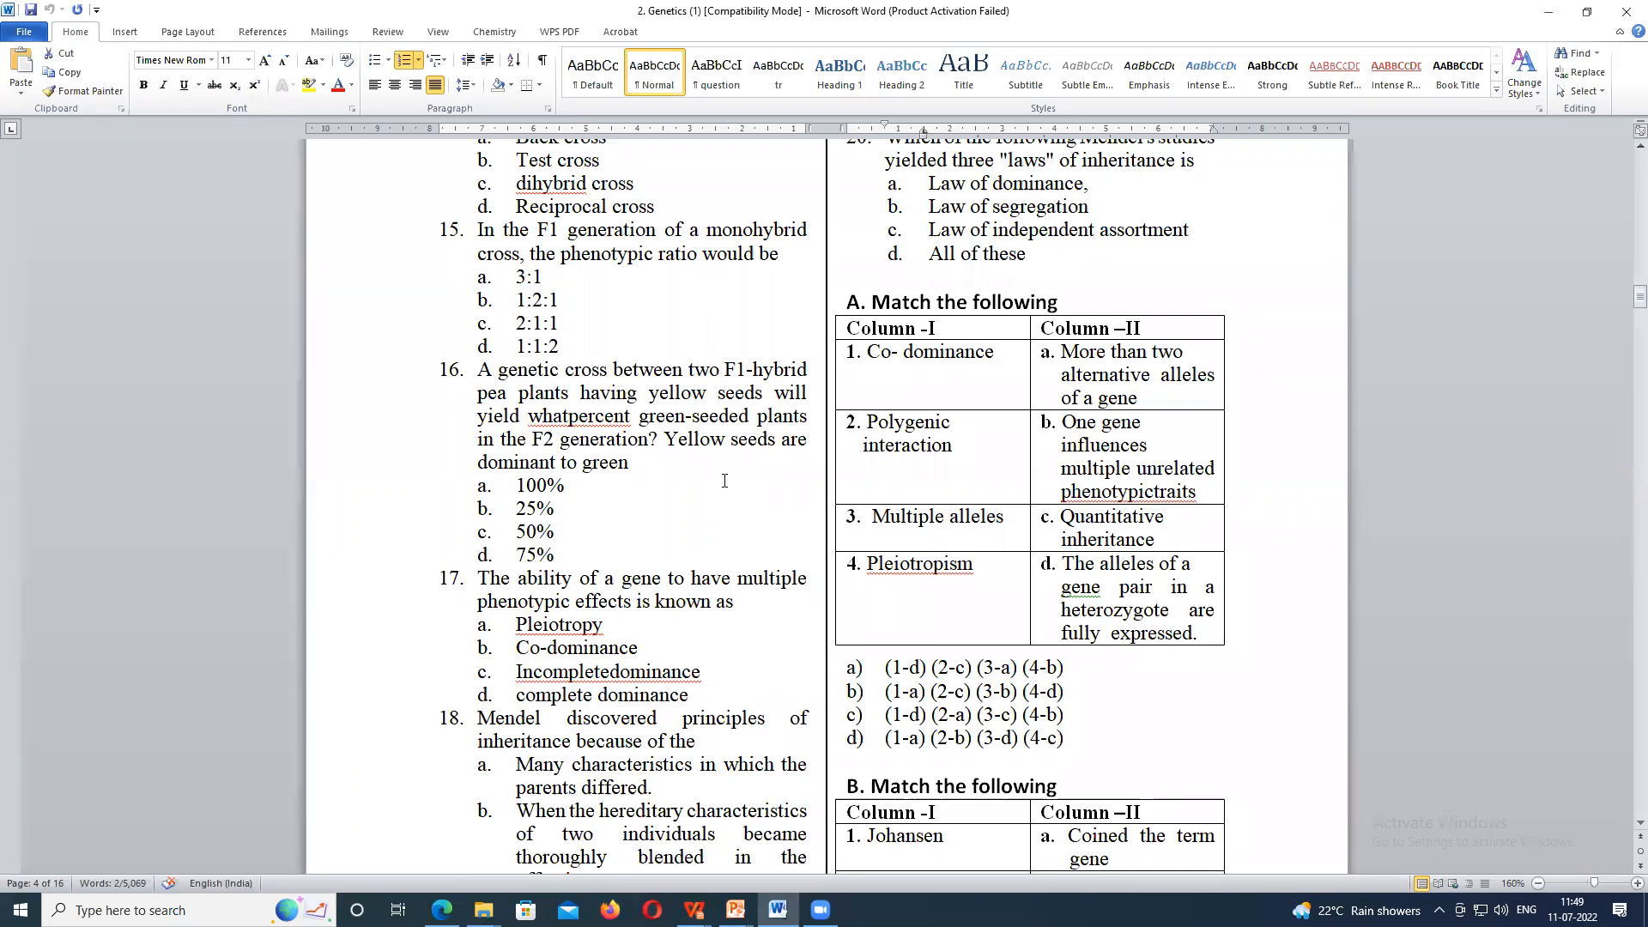
mouse_move(719, 434)
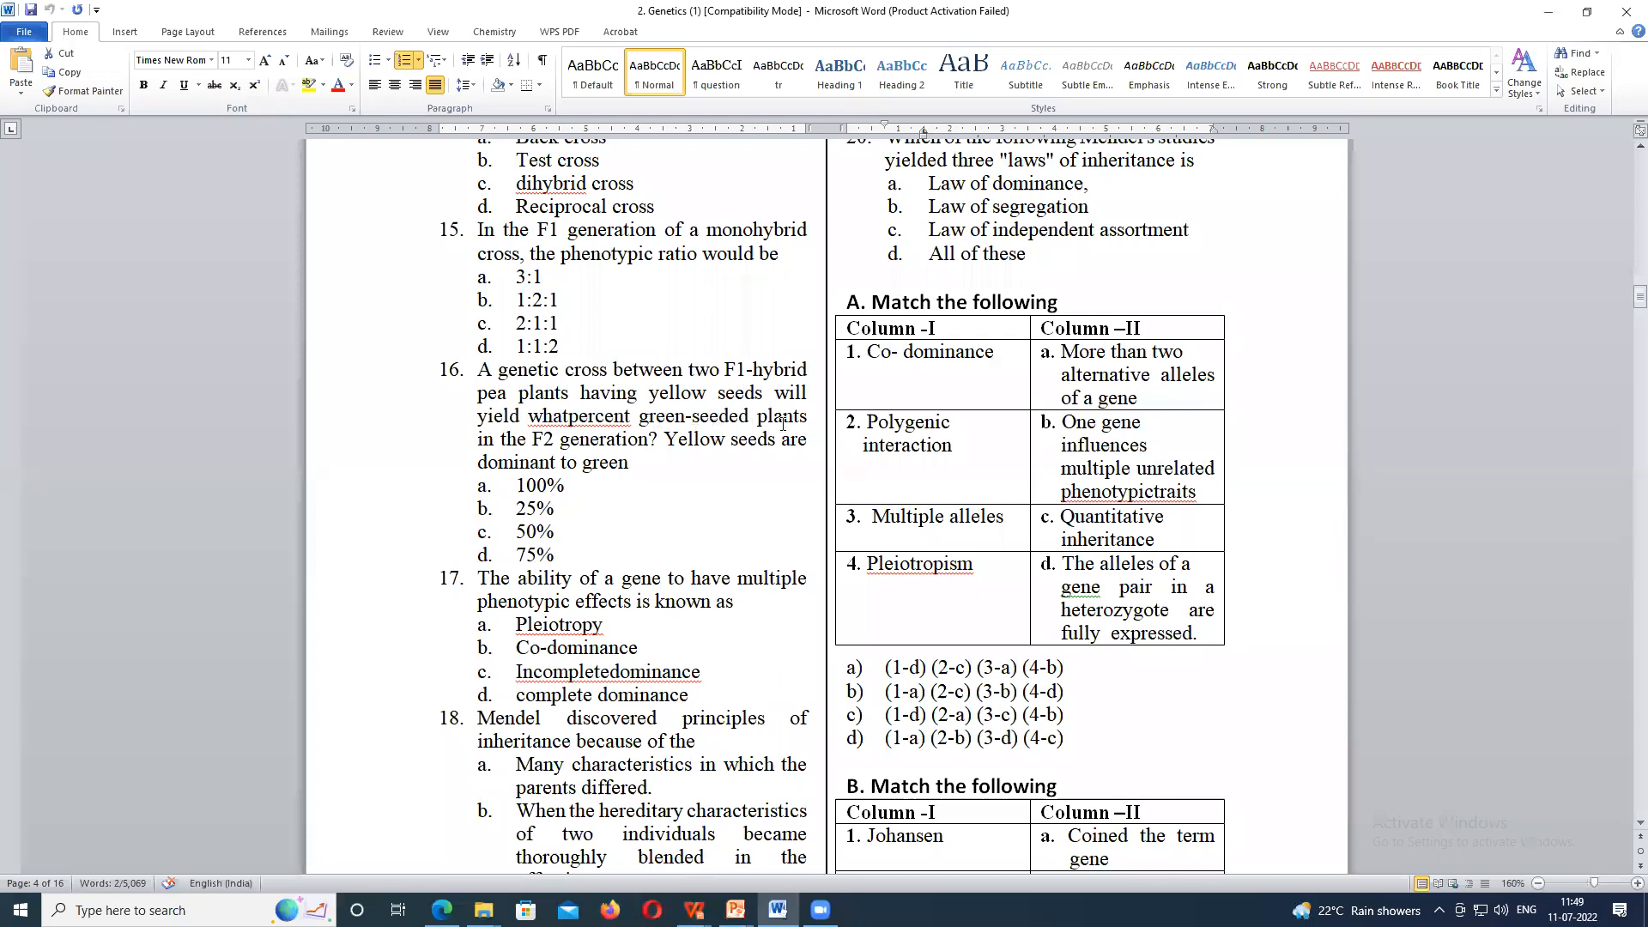
mouse_move(714, 501)
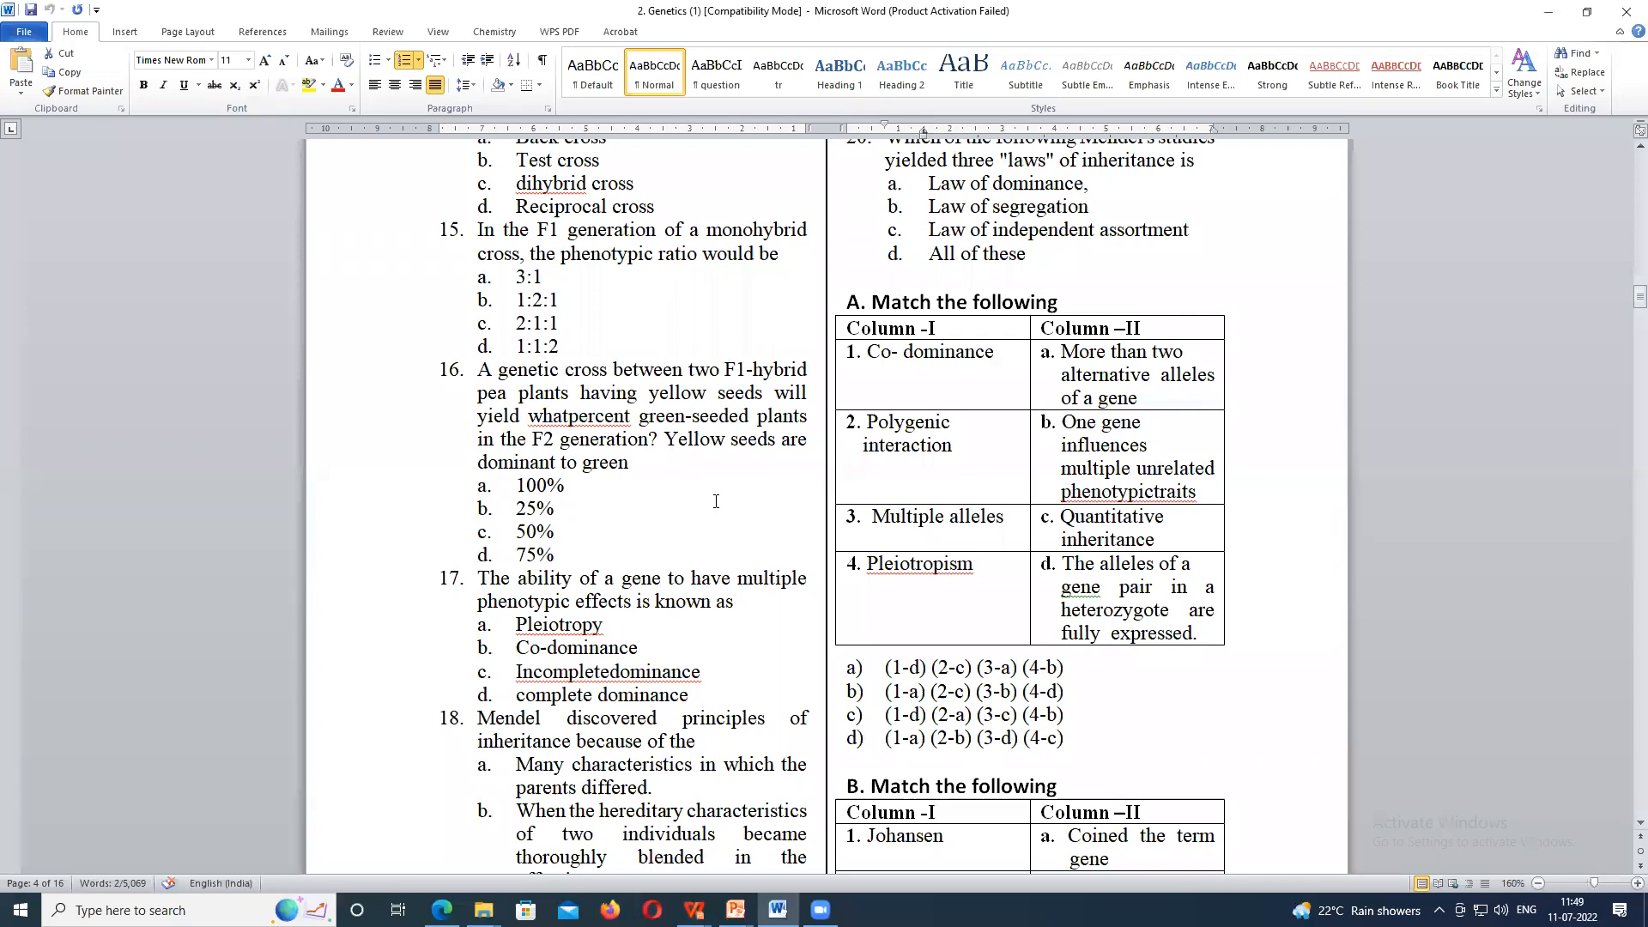
mouse_move(403, 144)
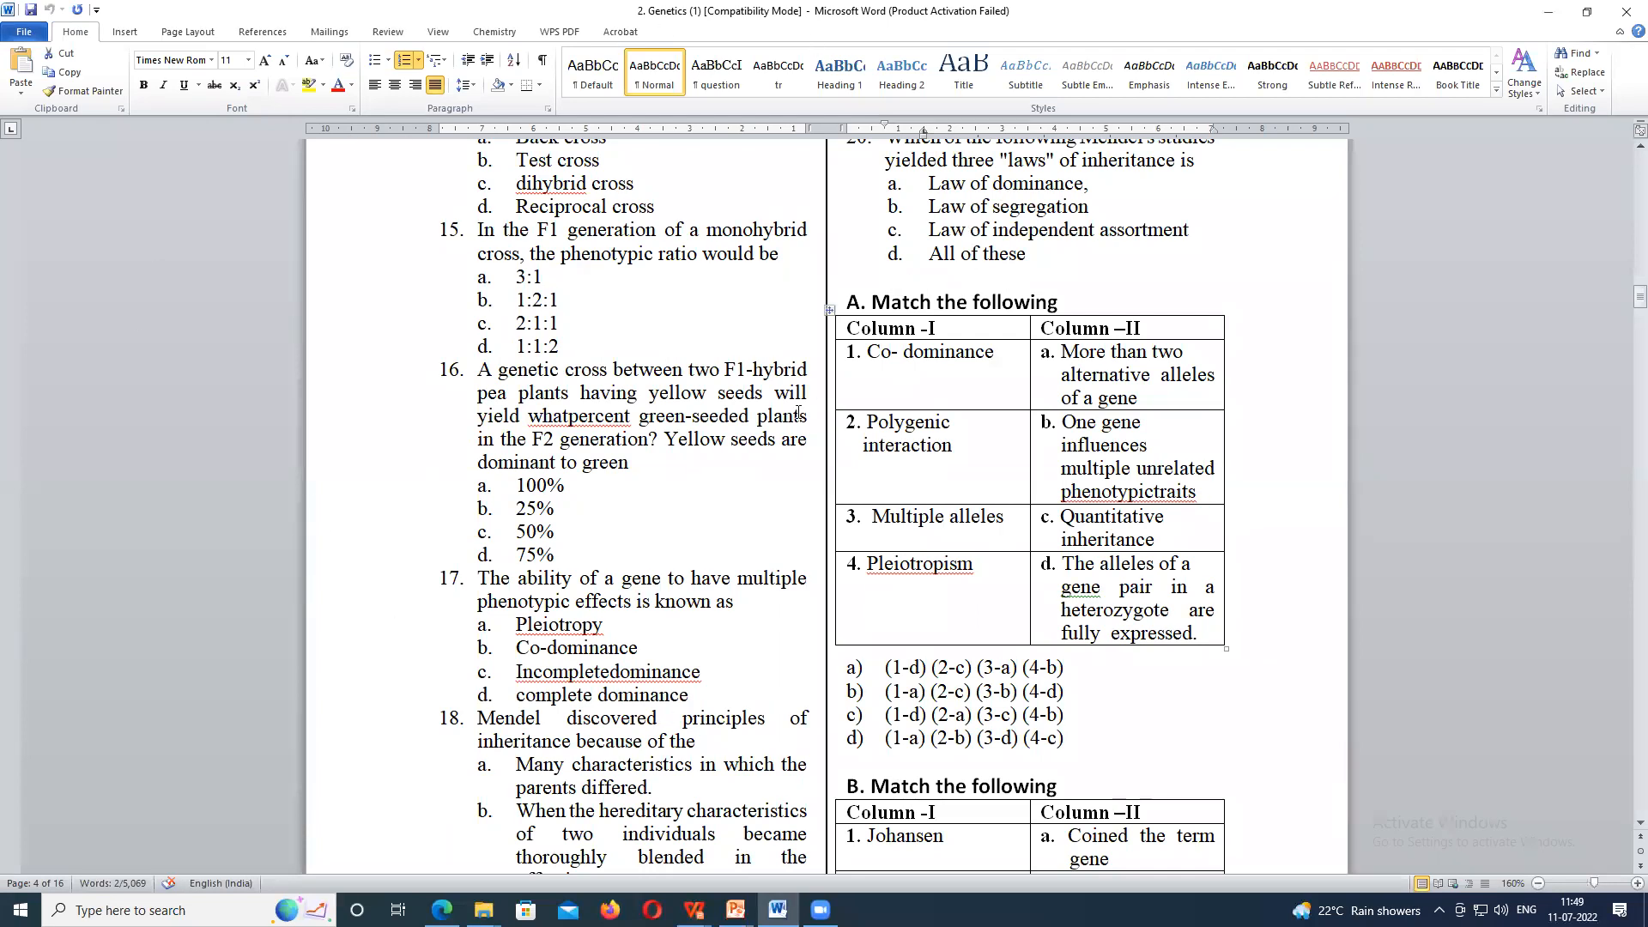
mouse_move(751, 494)
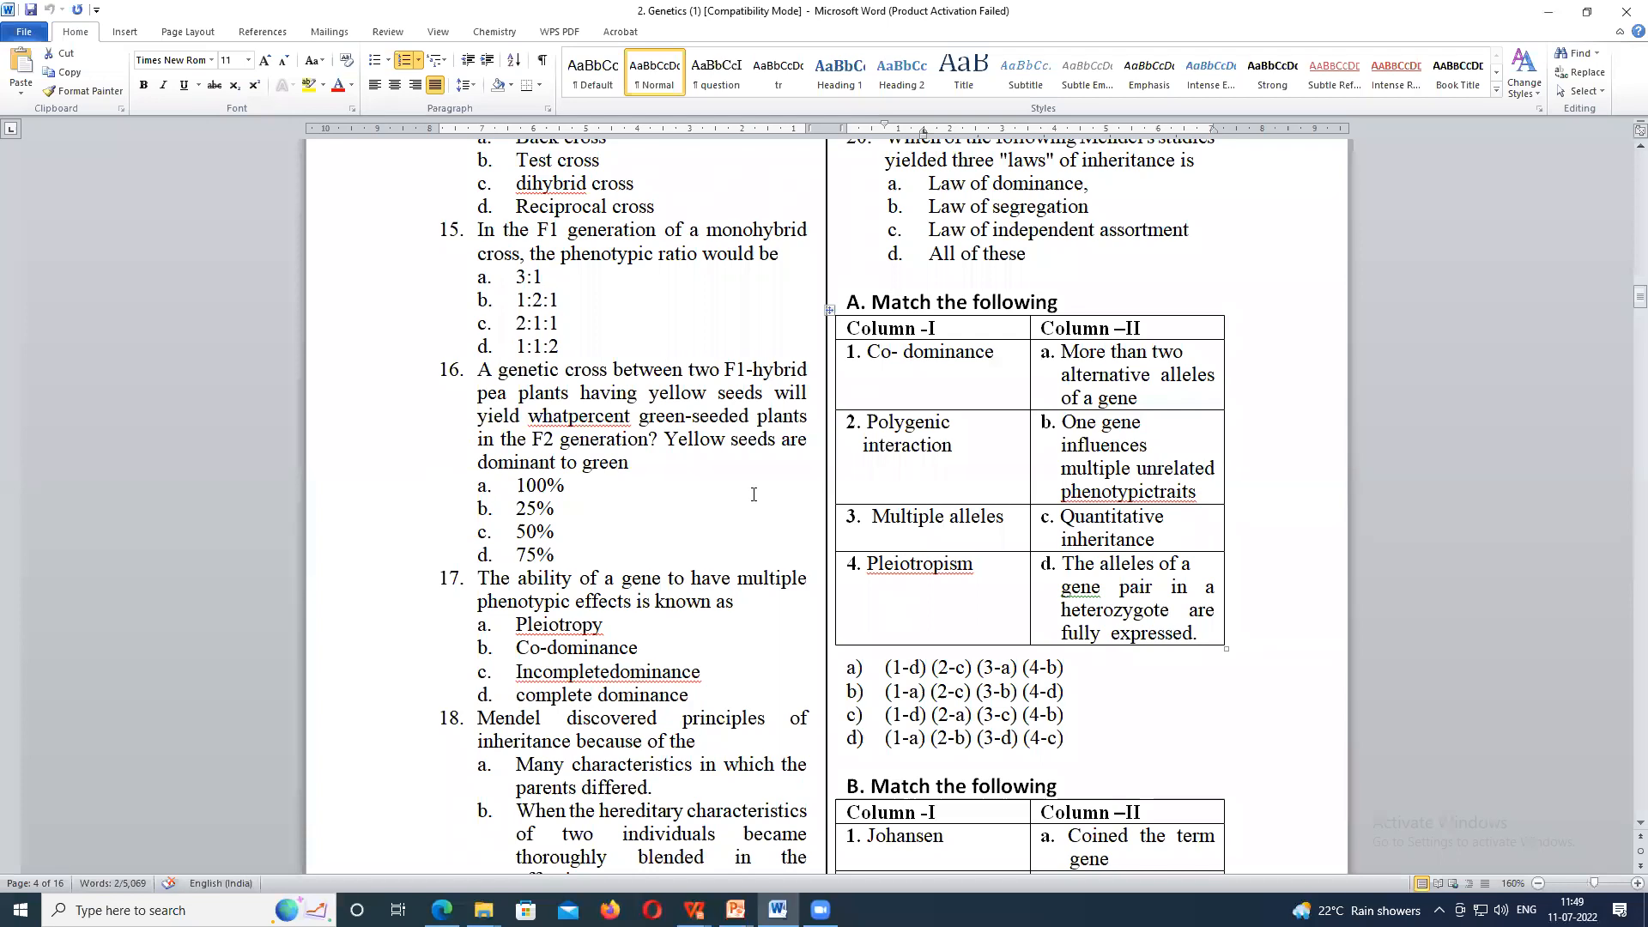
scroll("down", 3)
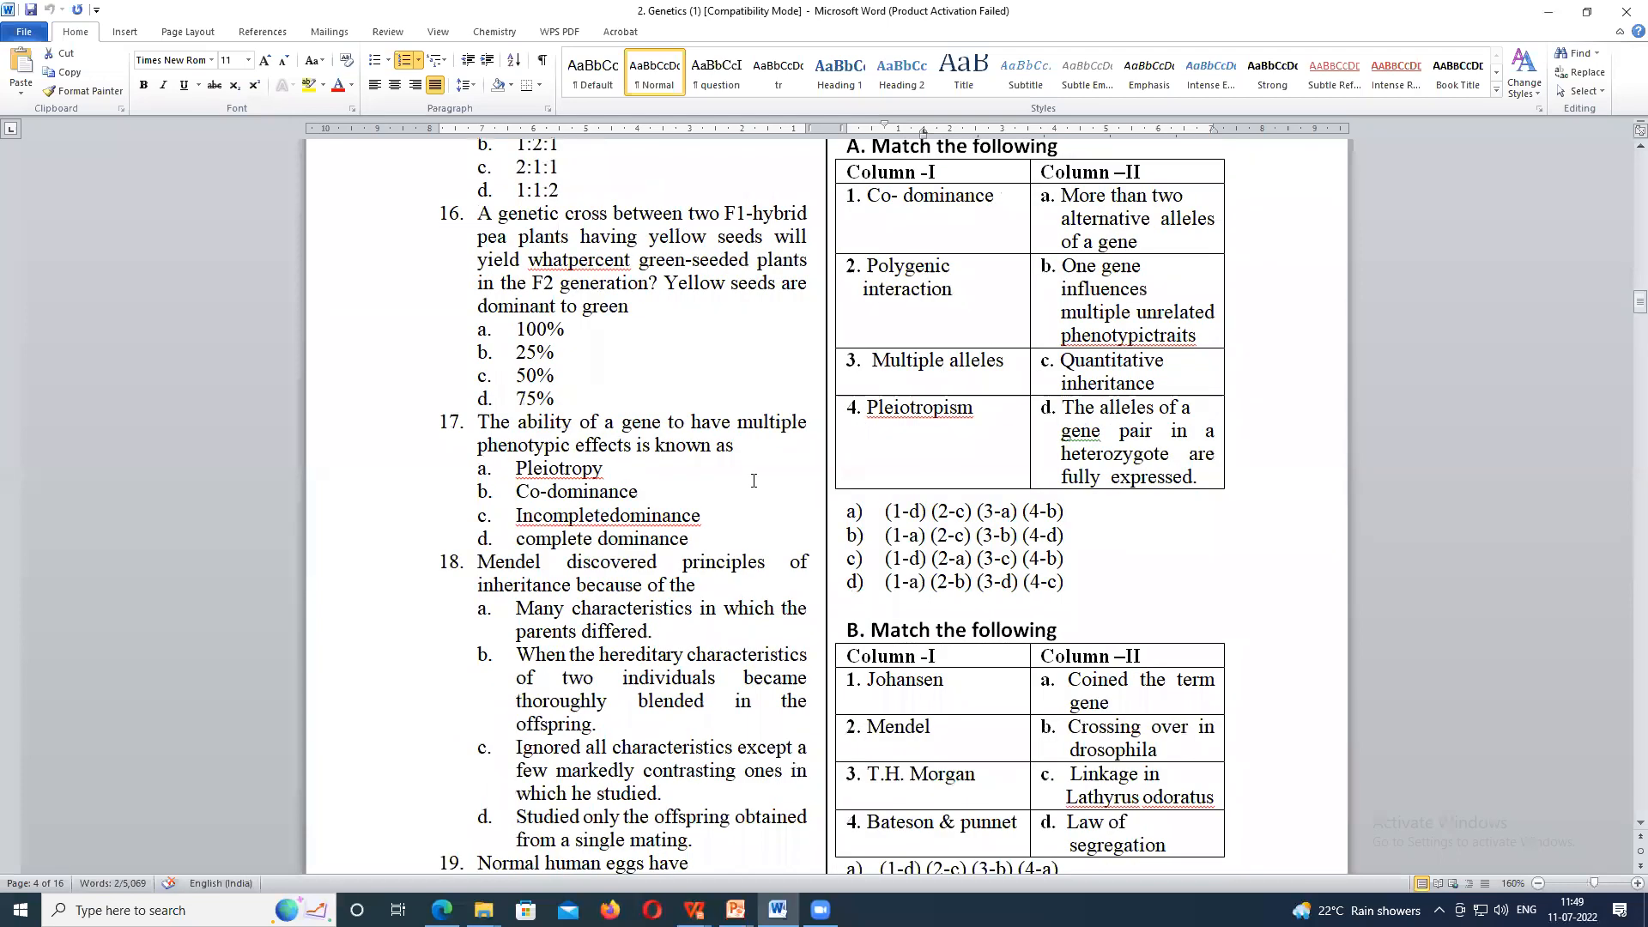
mouse_move(762, 457)
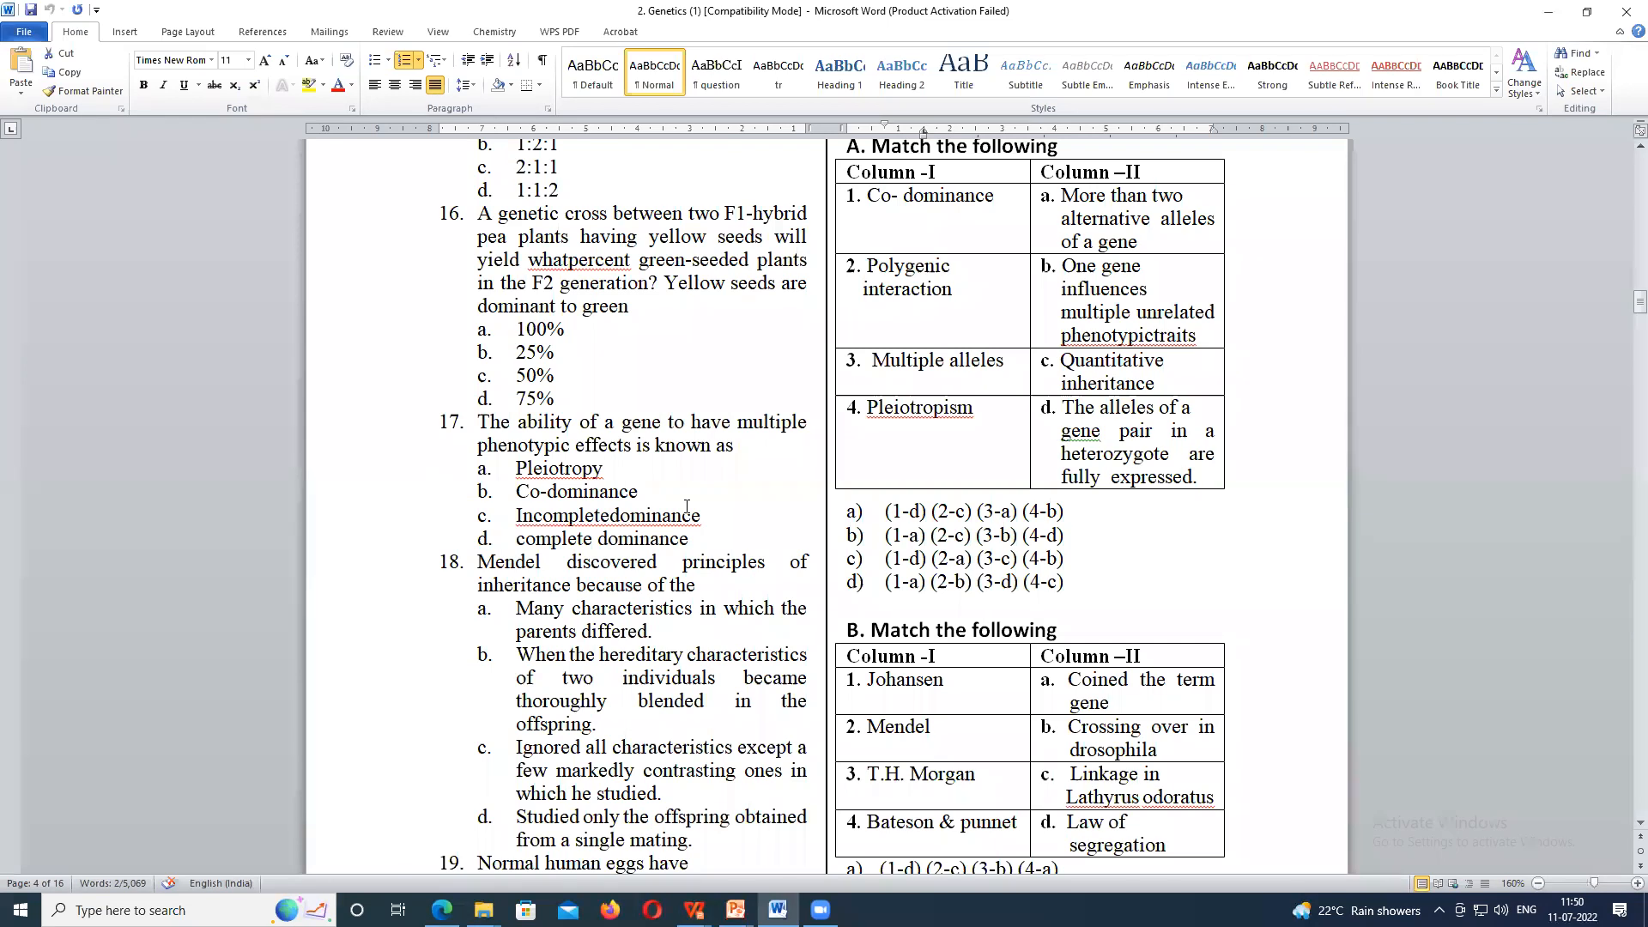
scroll("down", 3)
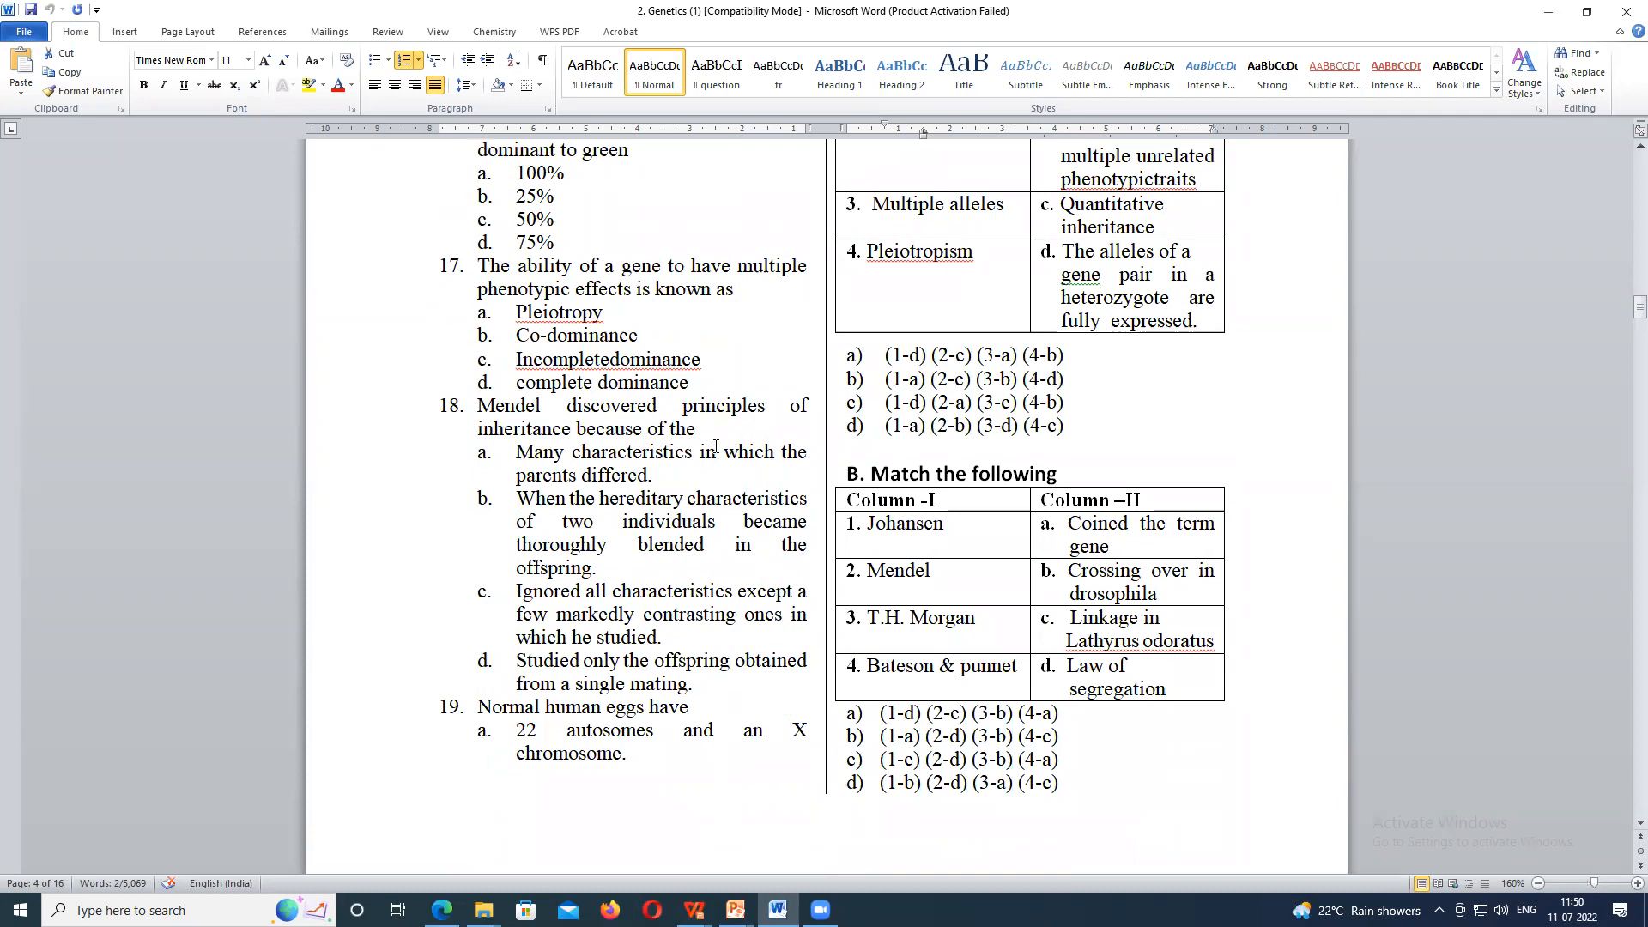
mouse_move(757, 467)
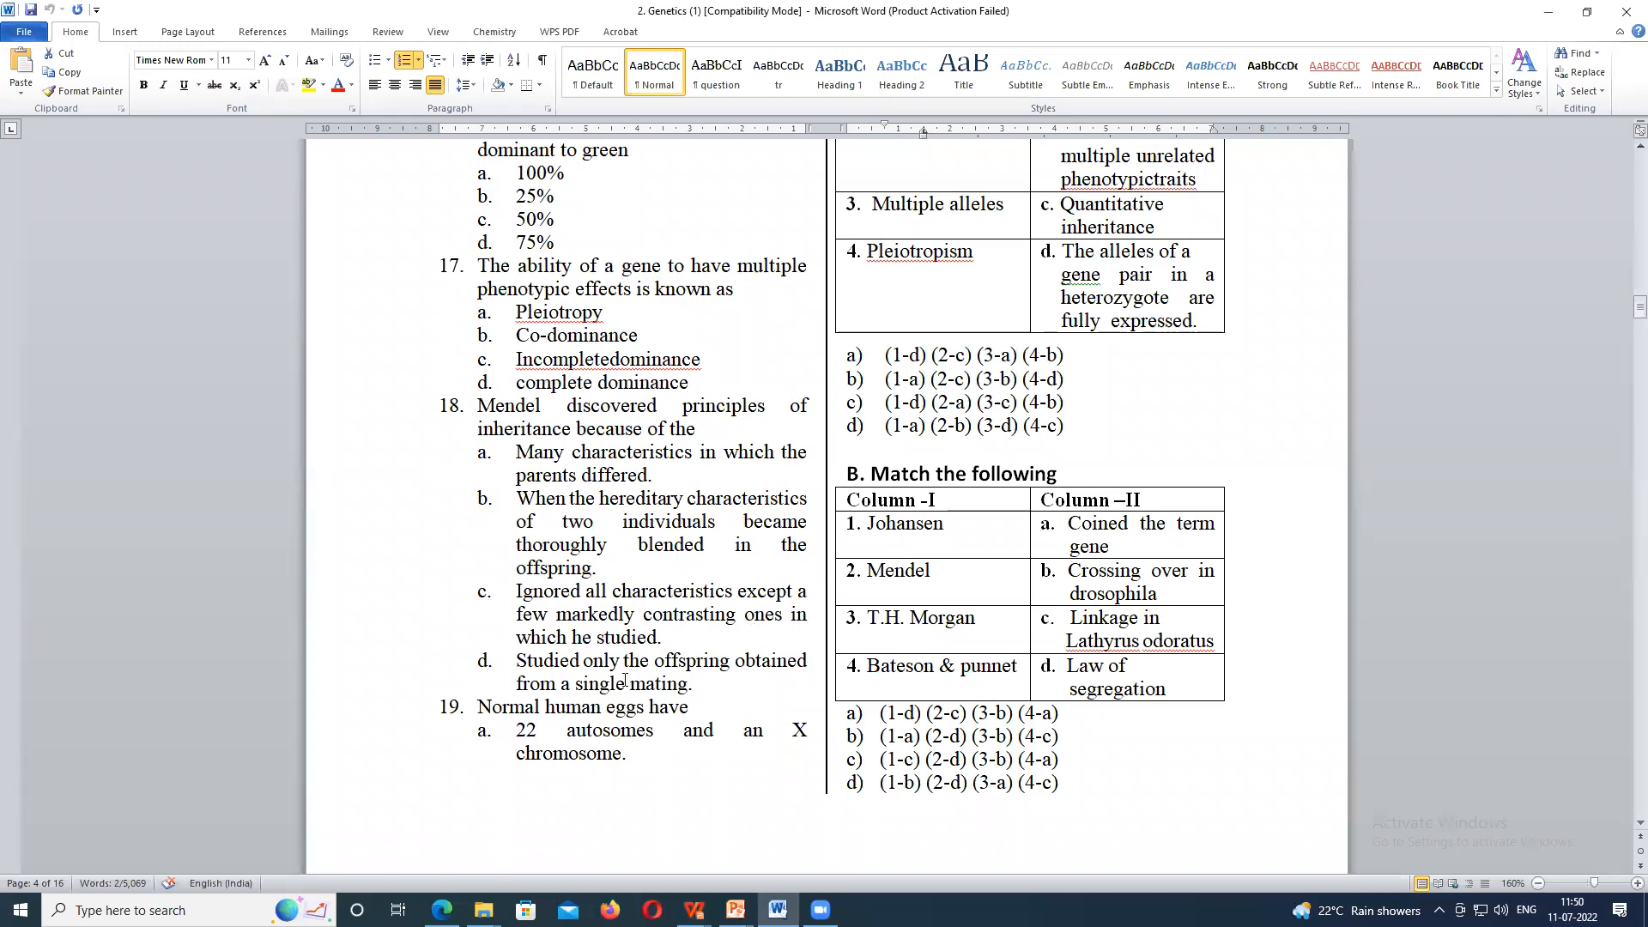
mouse_move(596, 704)
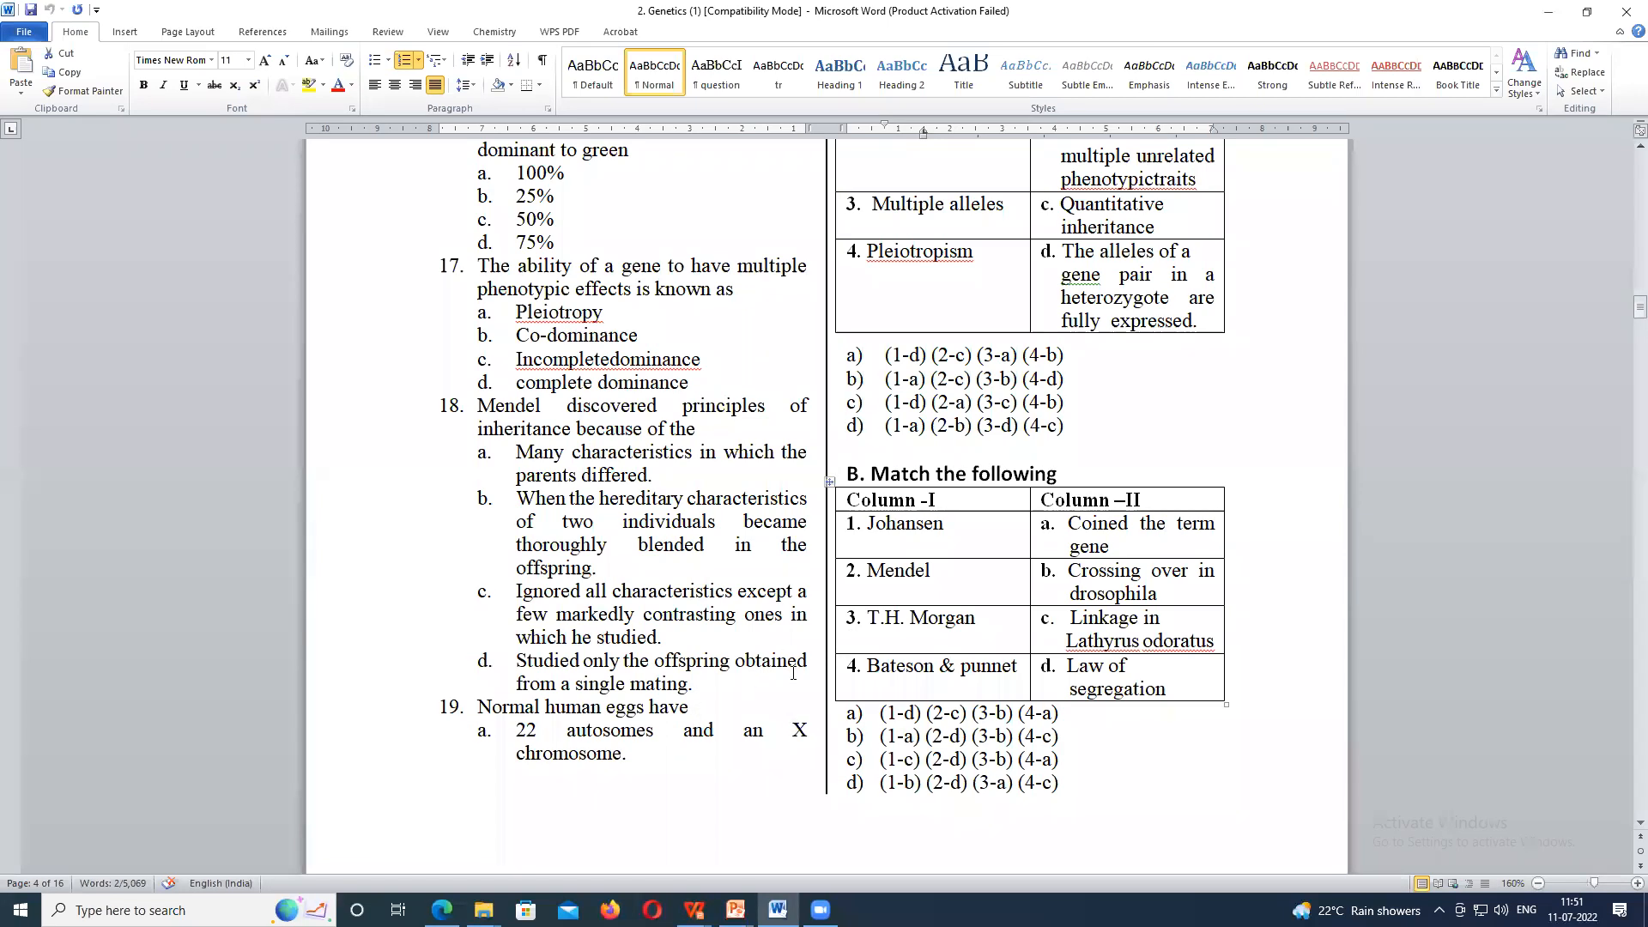
scroll("up", 3)
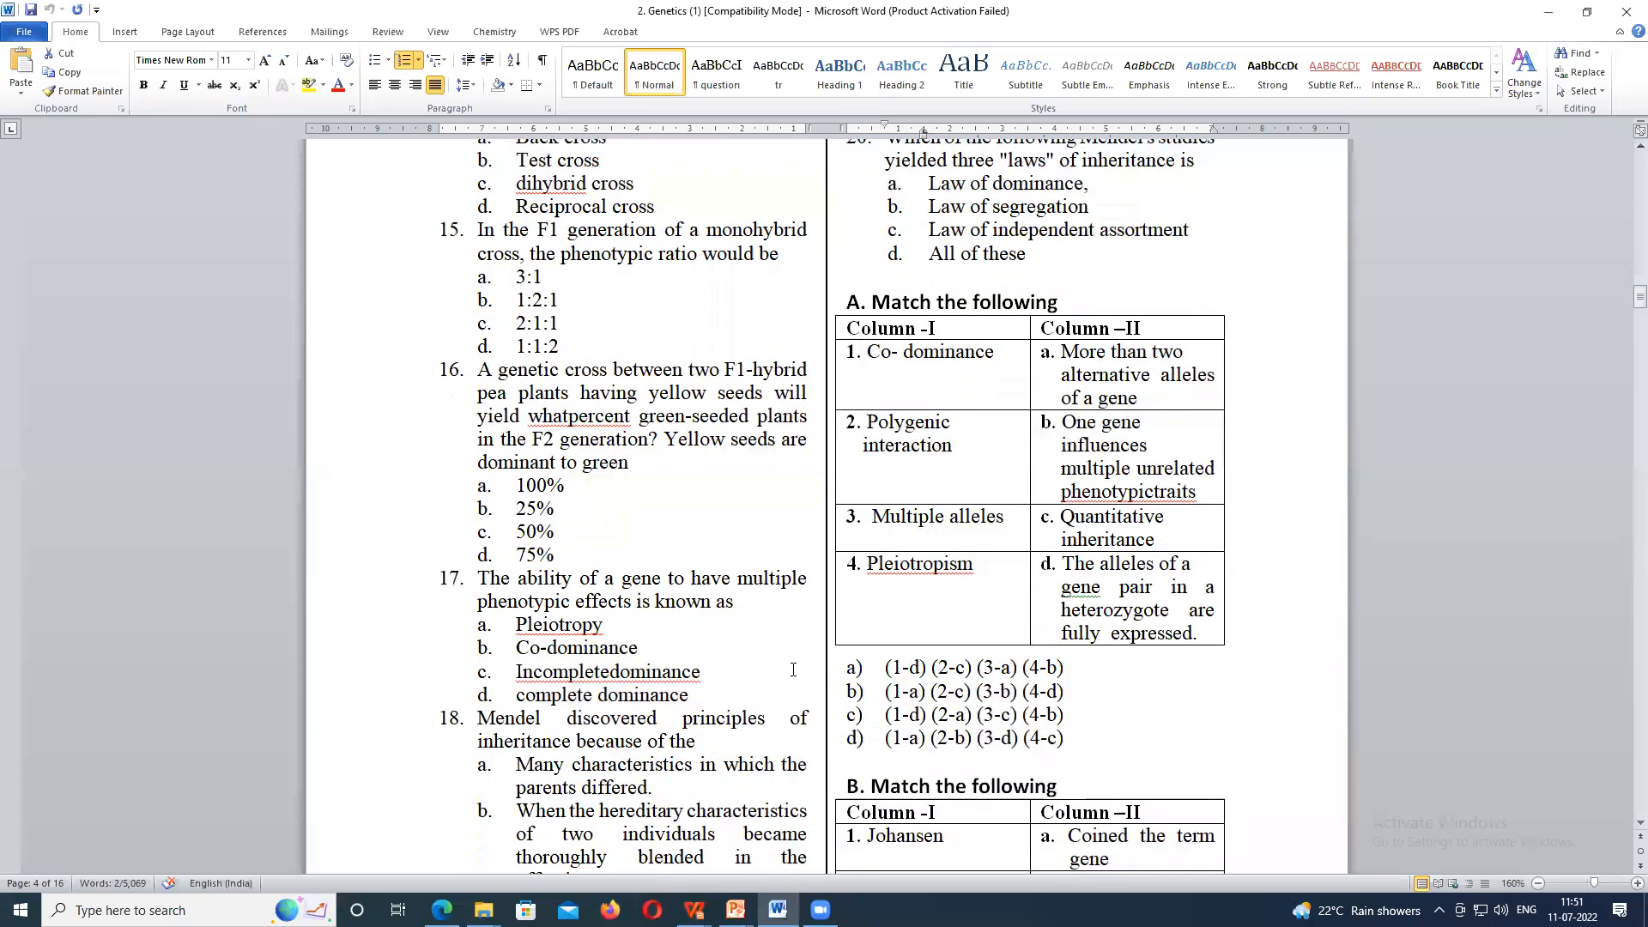
scroll("down", 3)
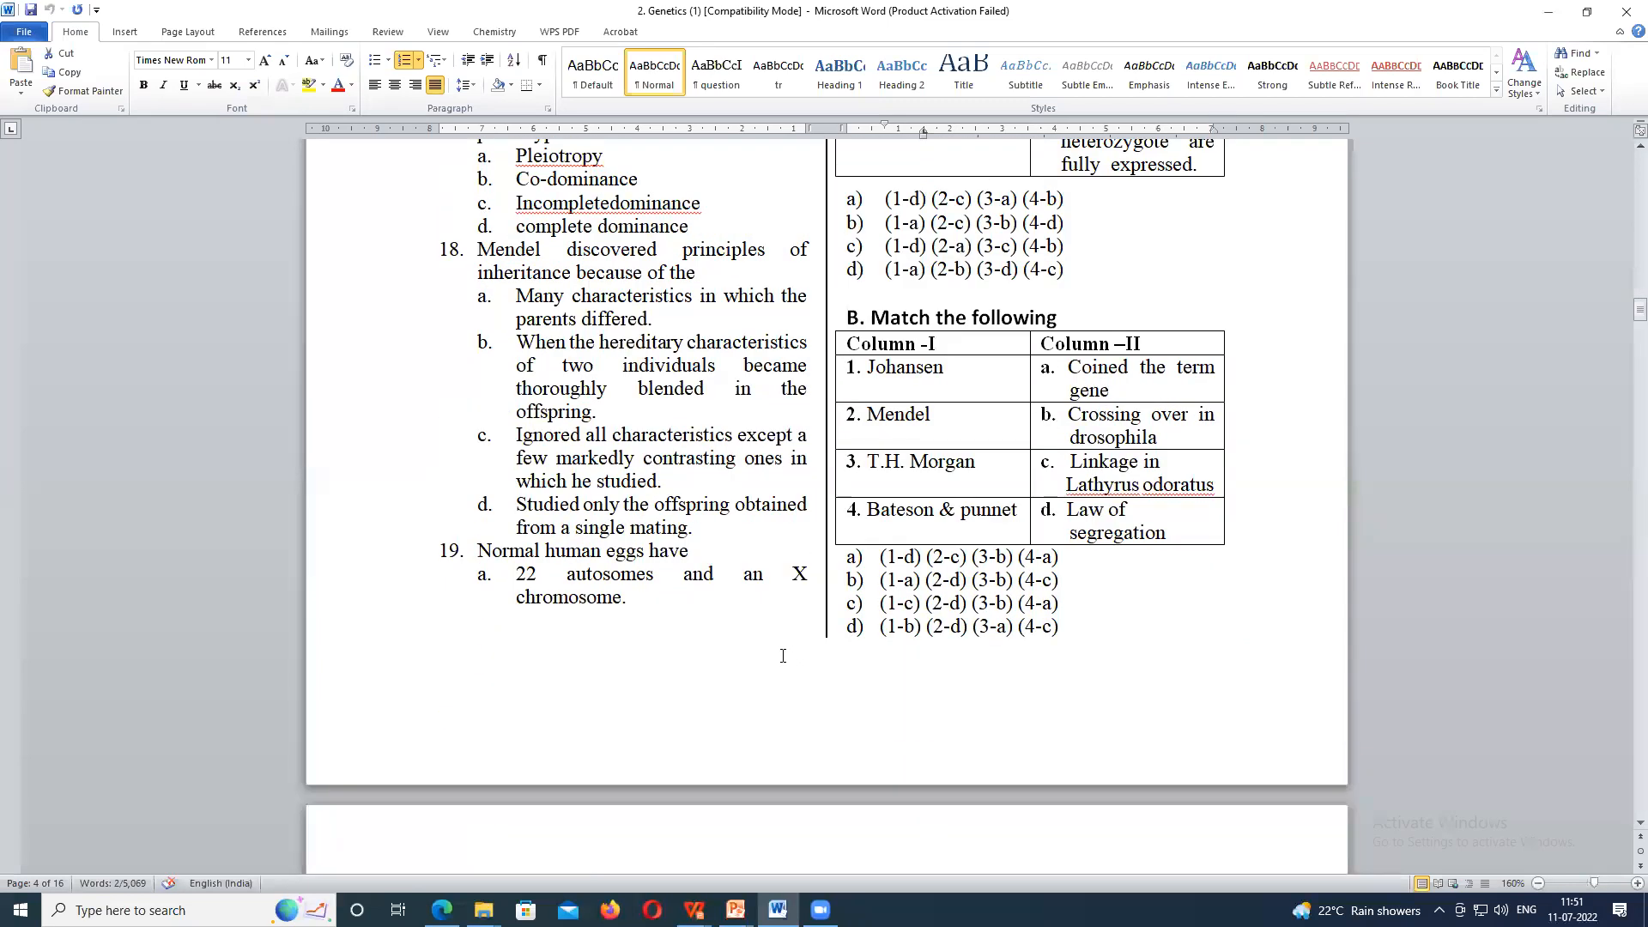
scroll("up", 3)
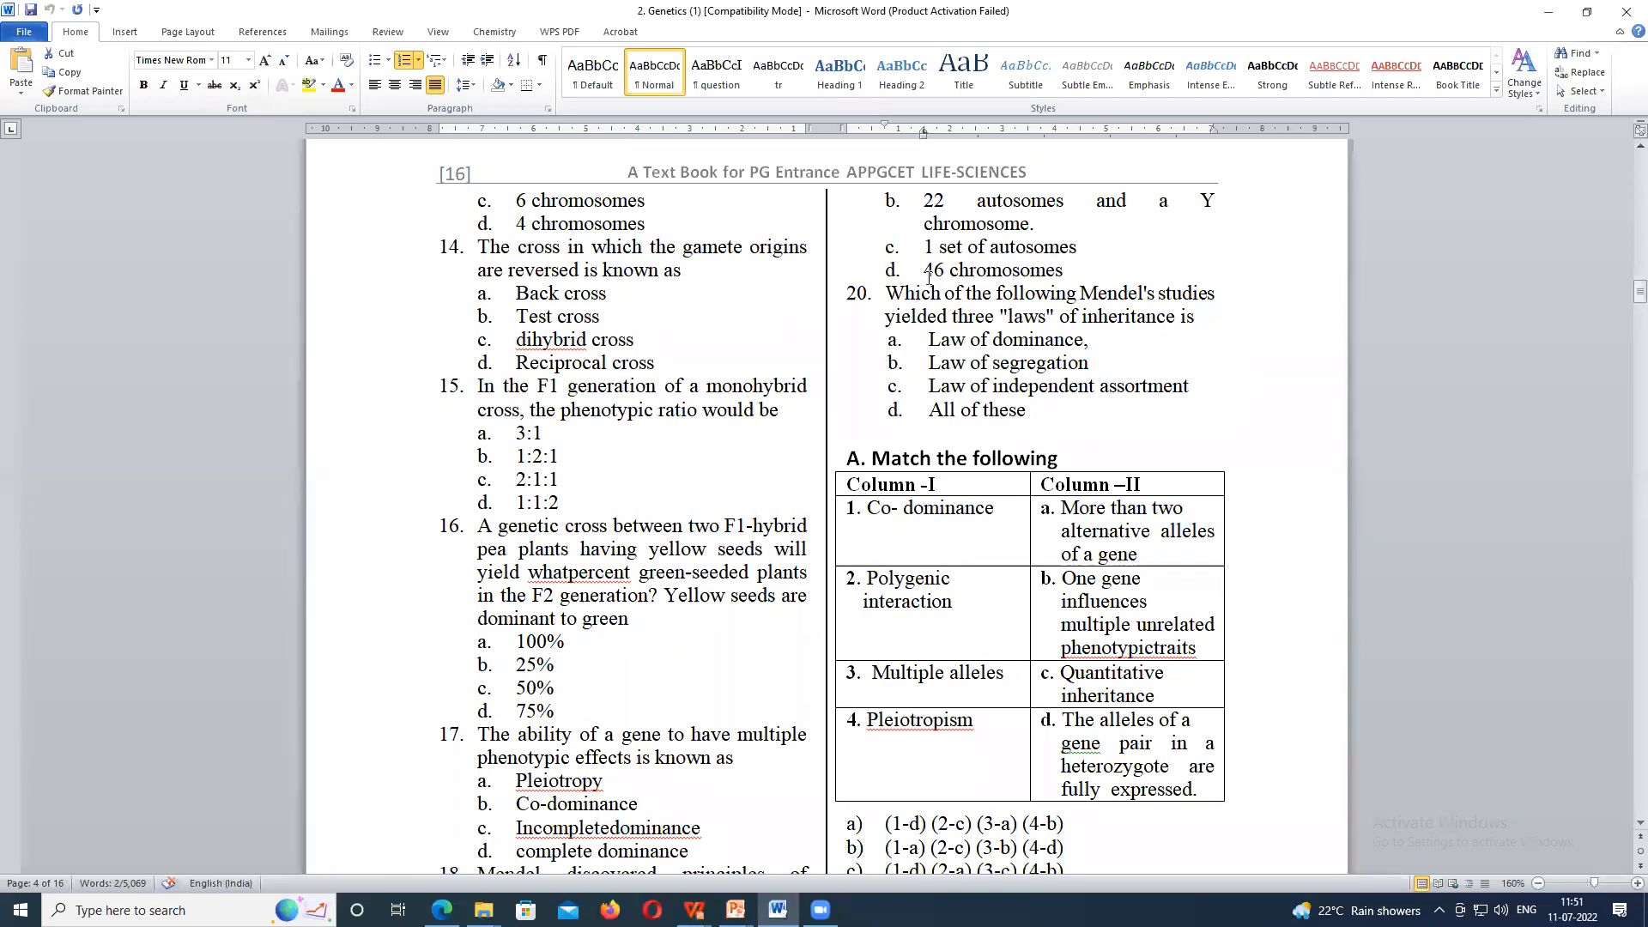
scroll("down", 3)
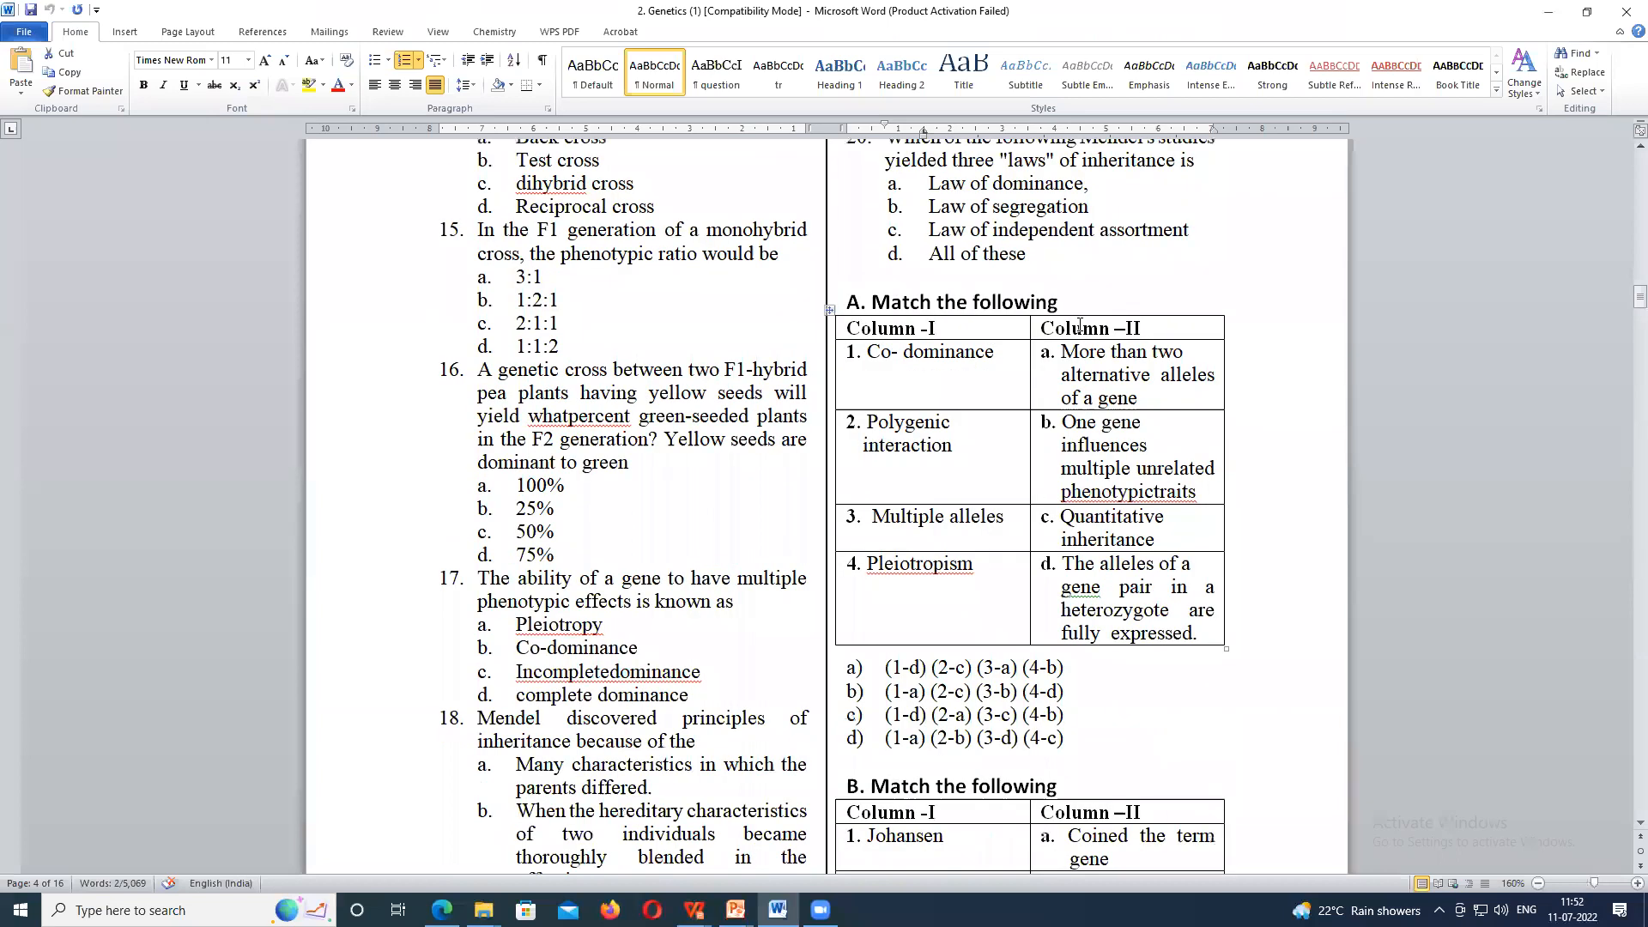
scroll("down", 3)
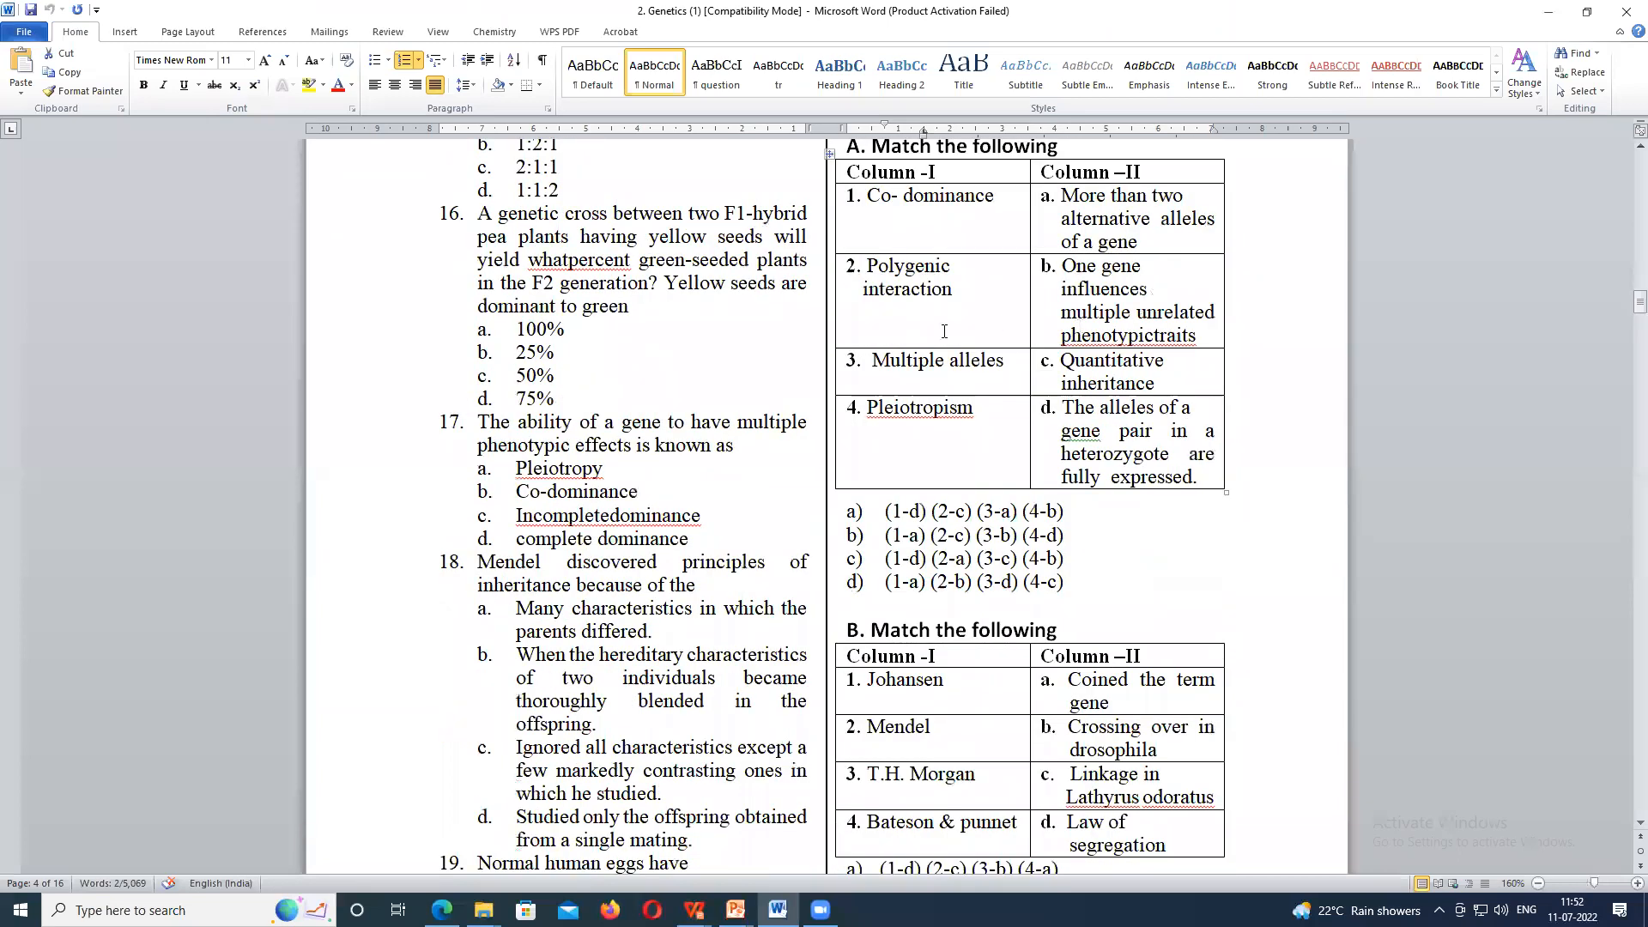
scroll("down", 3)
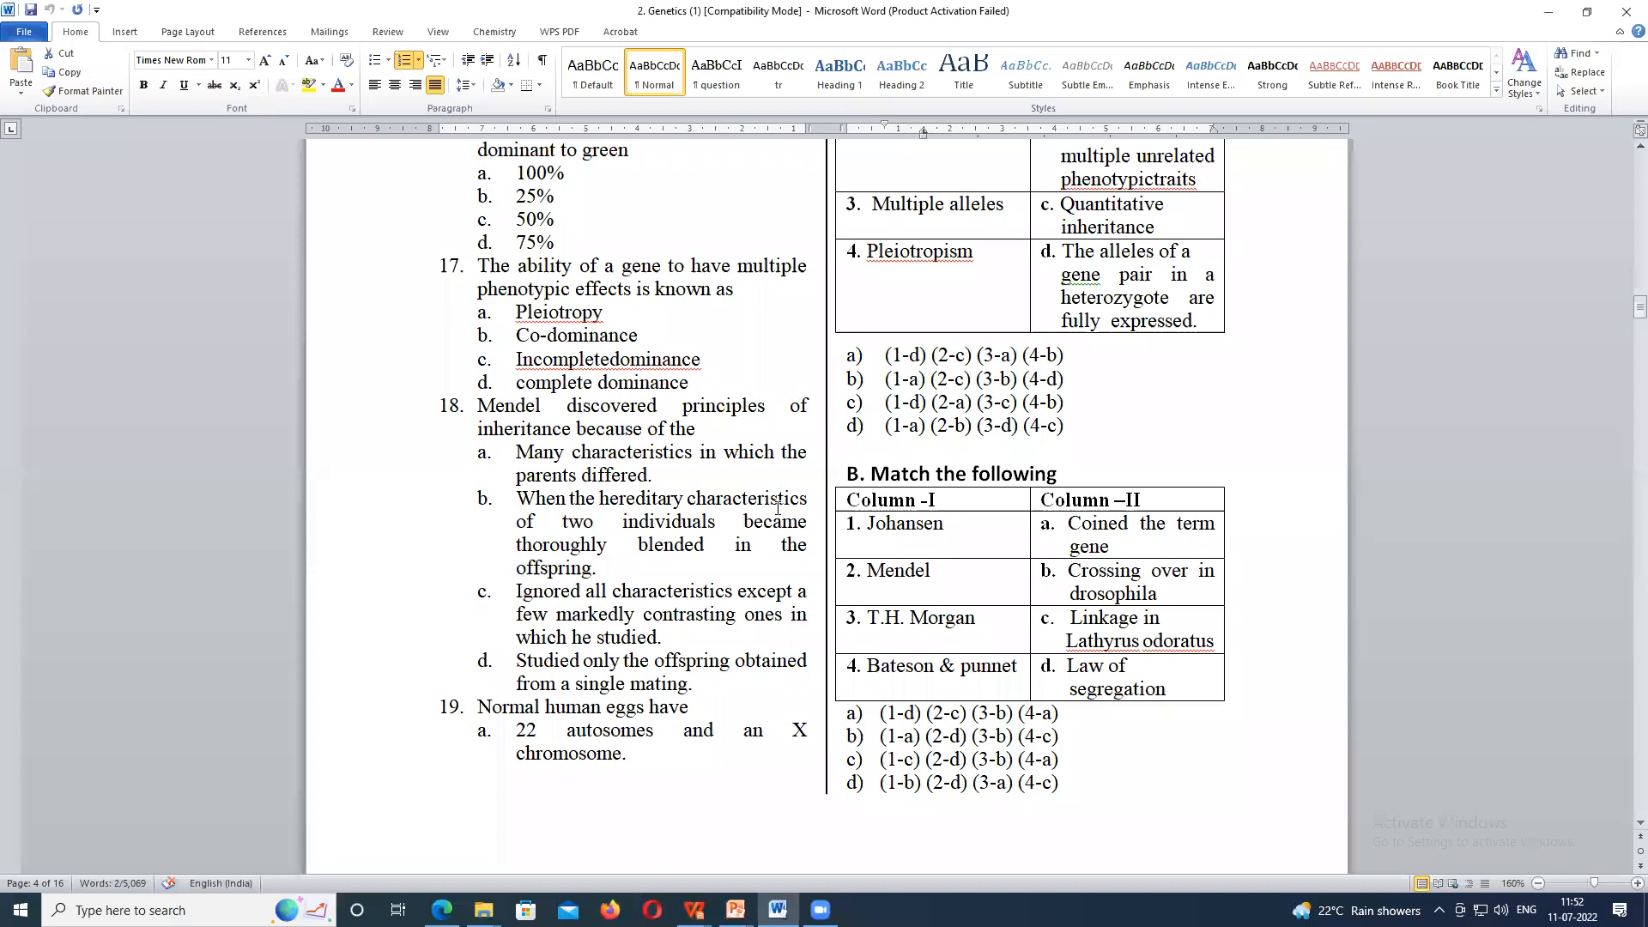
mouse_move(1056, 504)
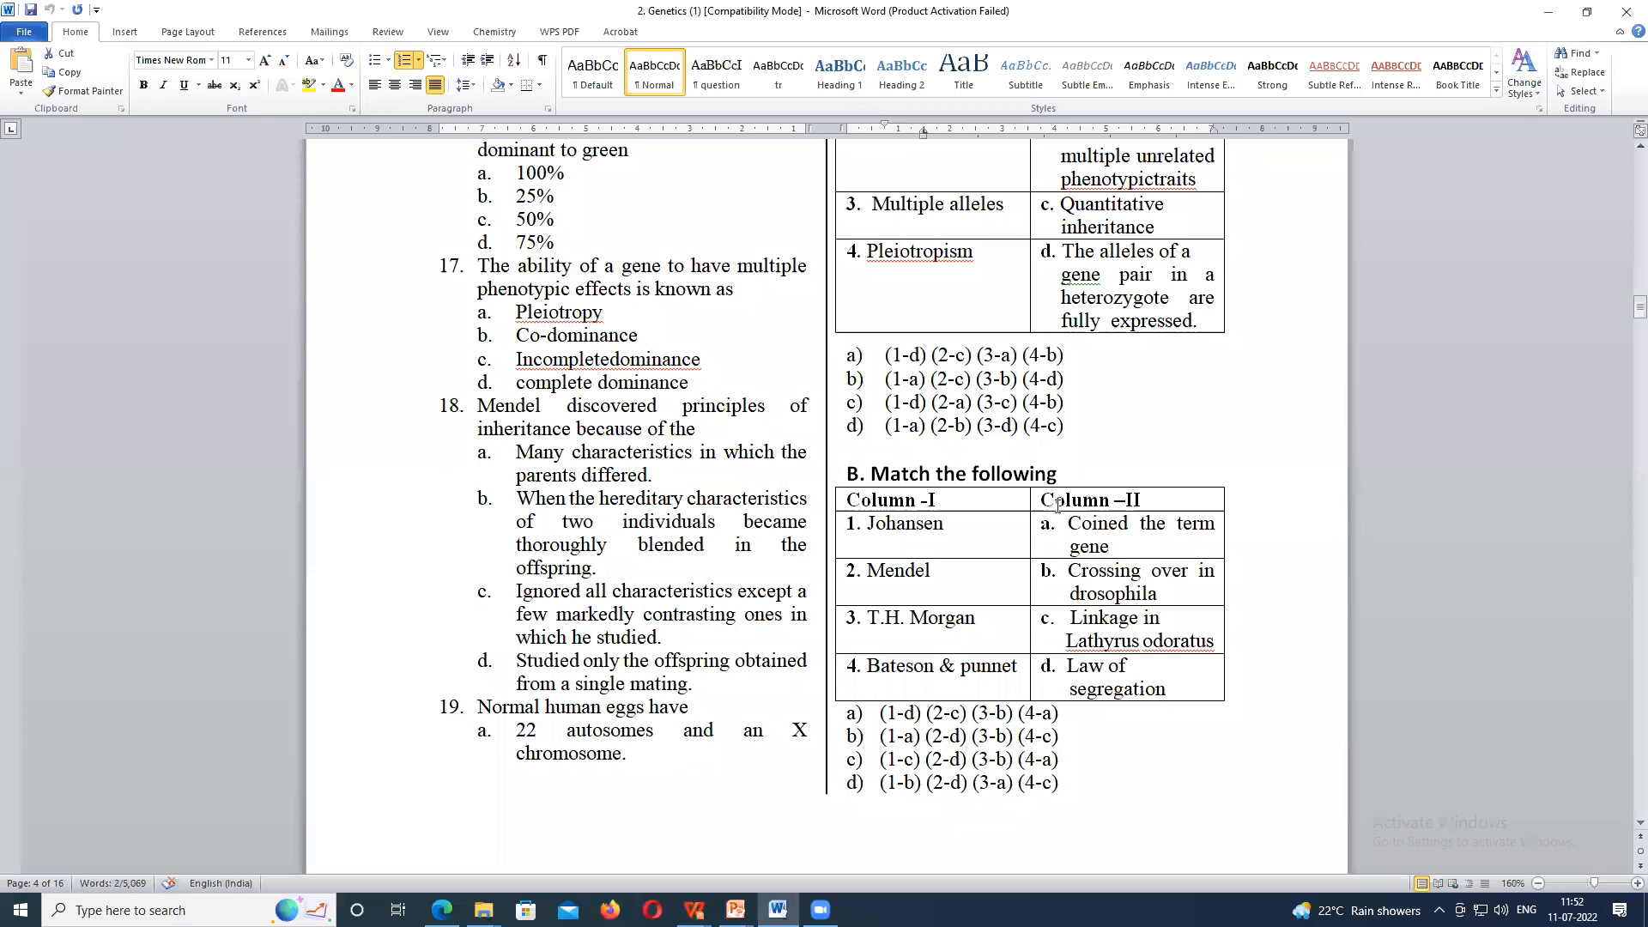
scroll("up", 3)
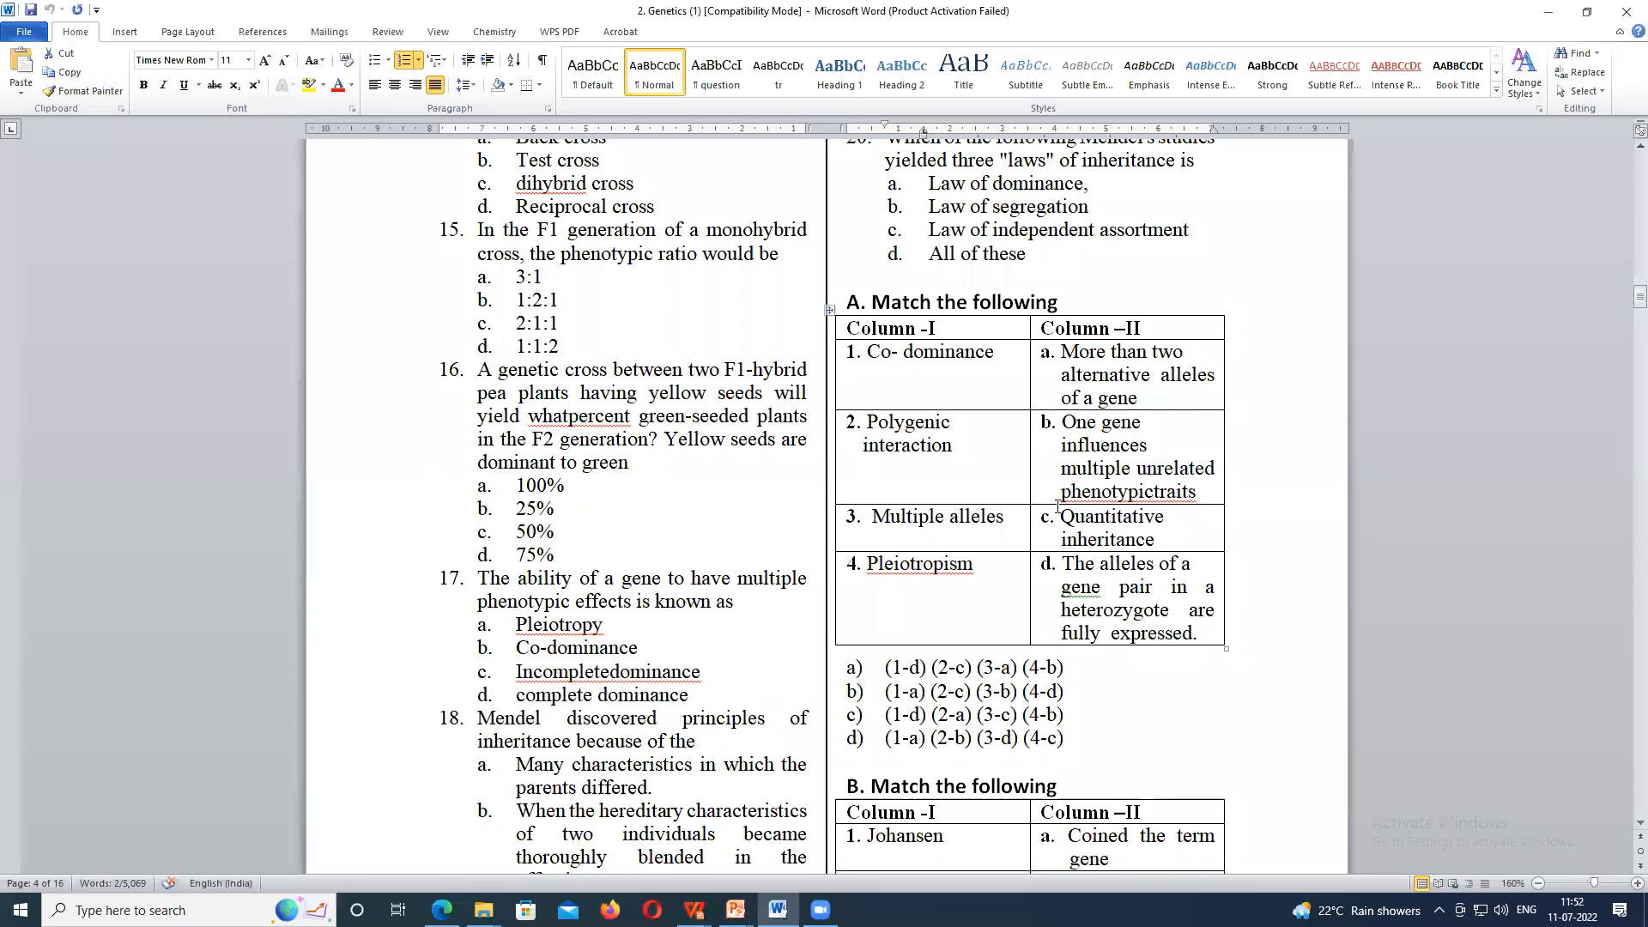
scroll("up", 3)
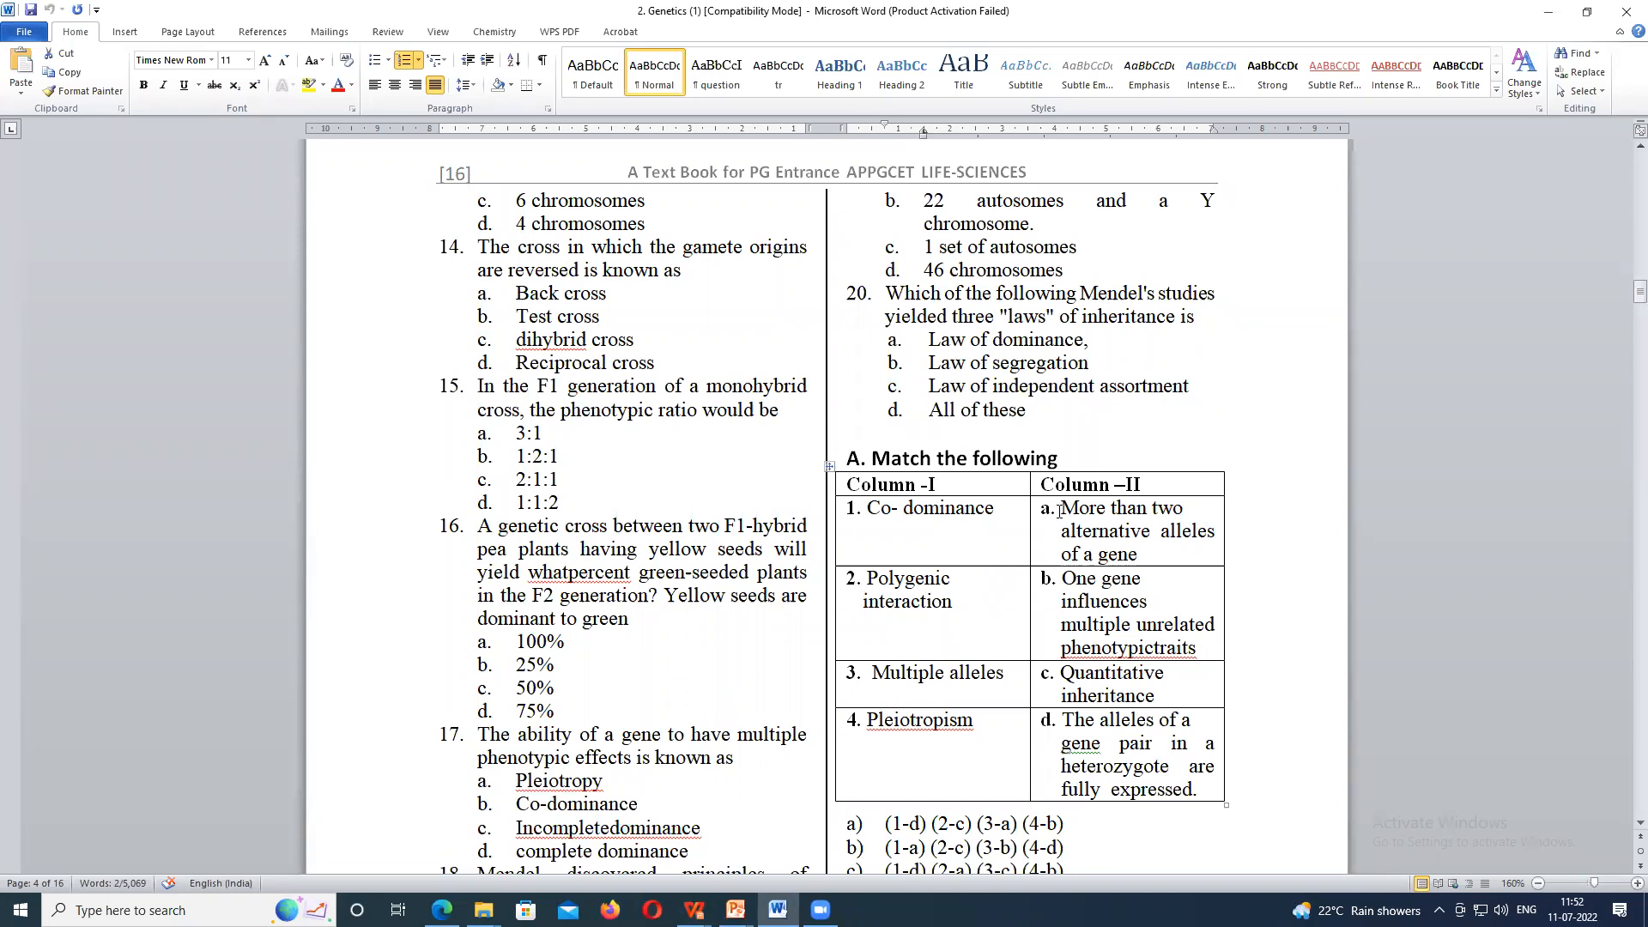
mouse_move(1234, 199)
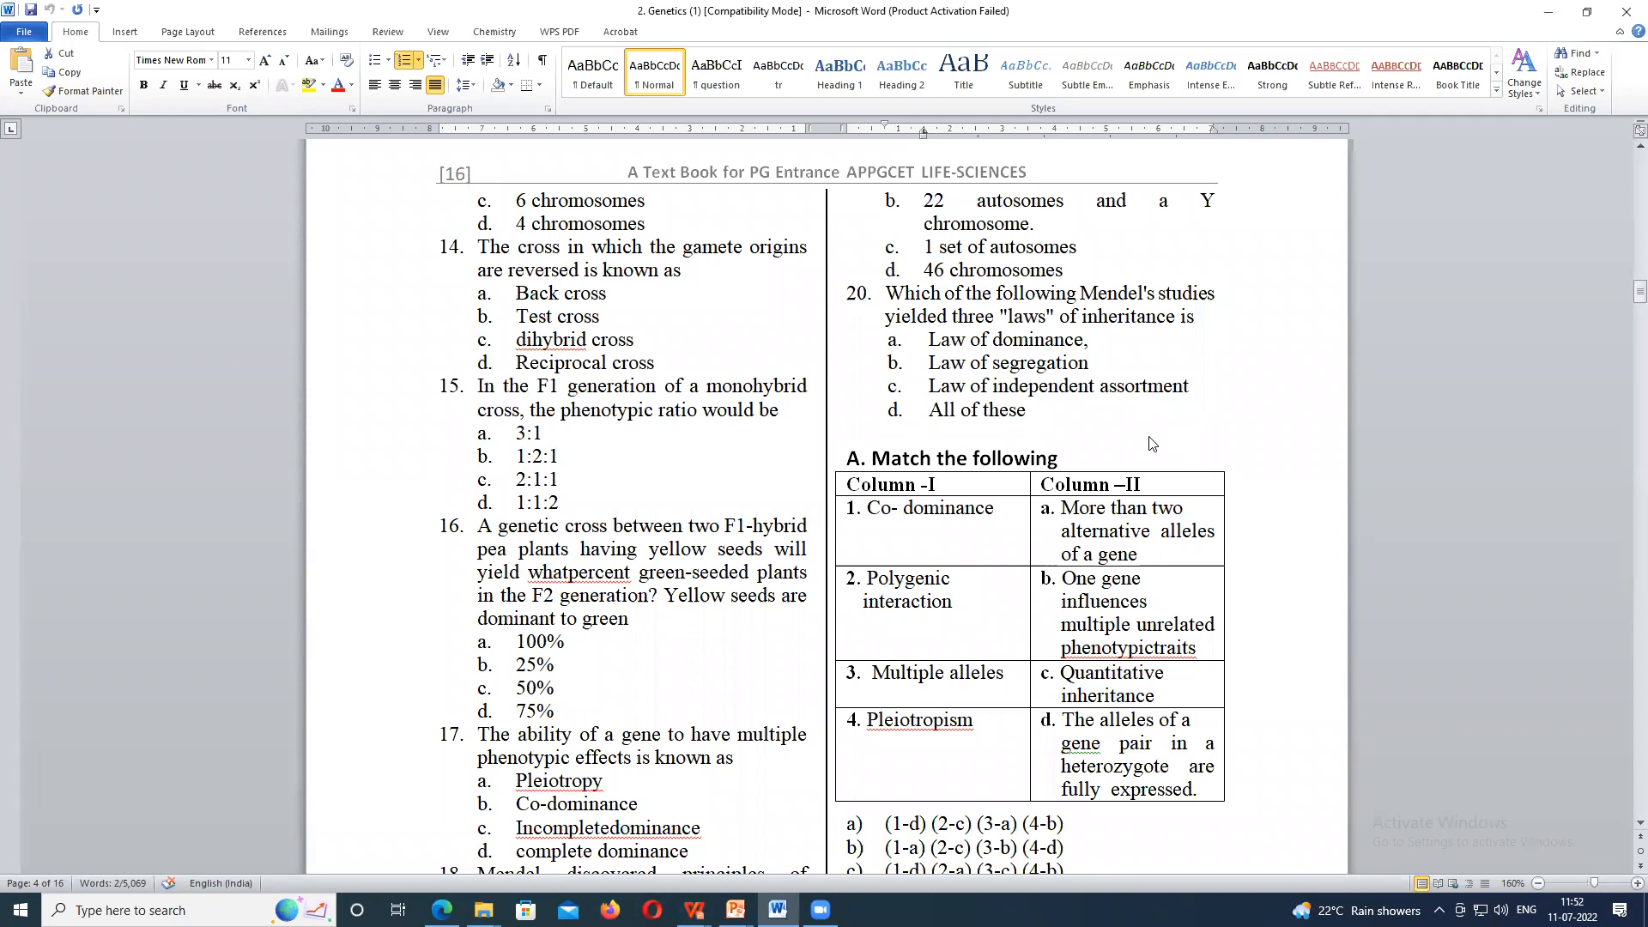
scroll("down", 3)
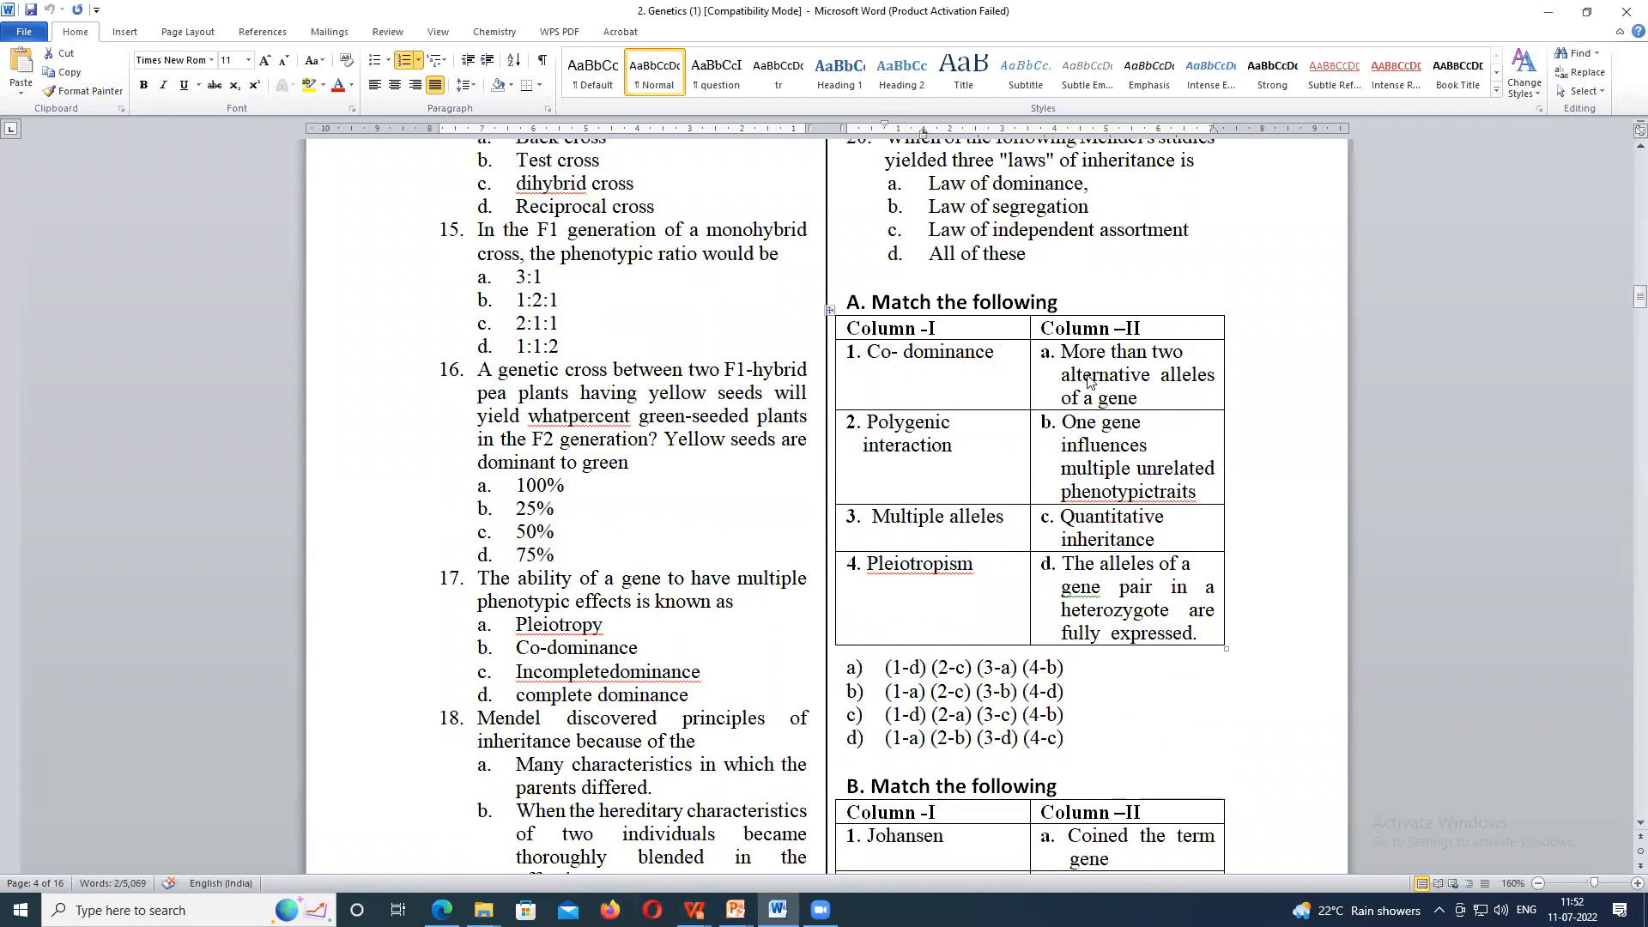
mouse_move(1050, 397)
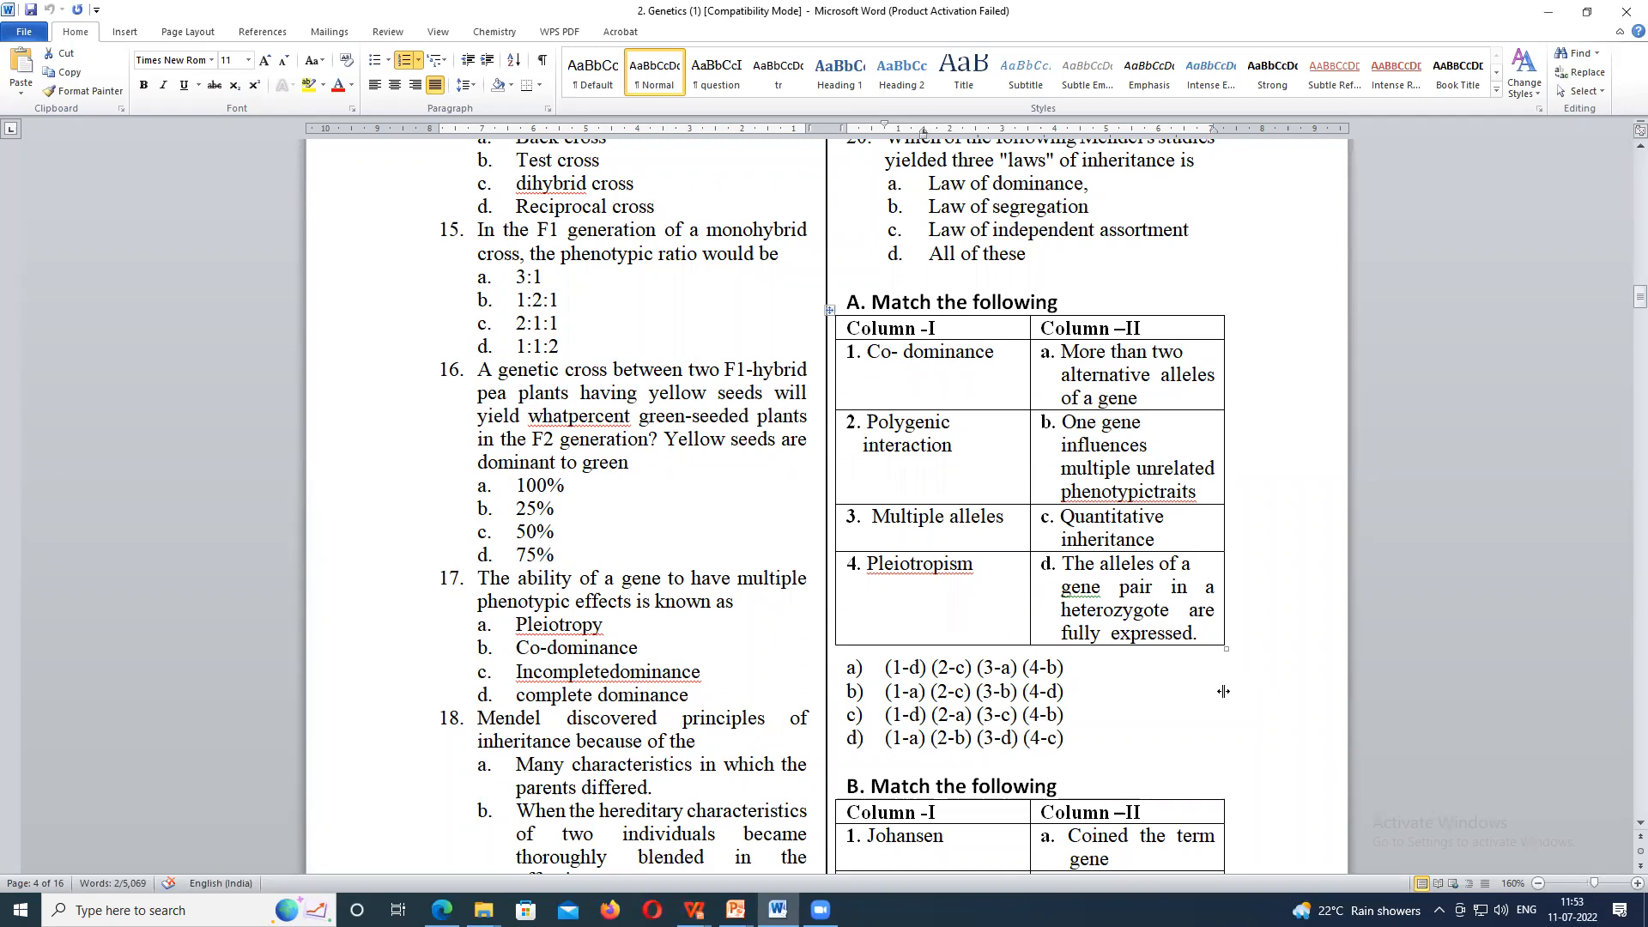
mouse_move(986, 365)
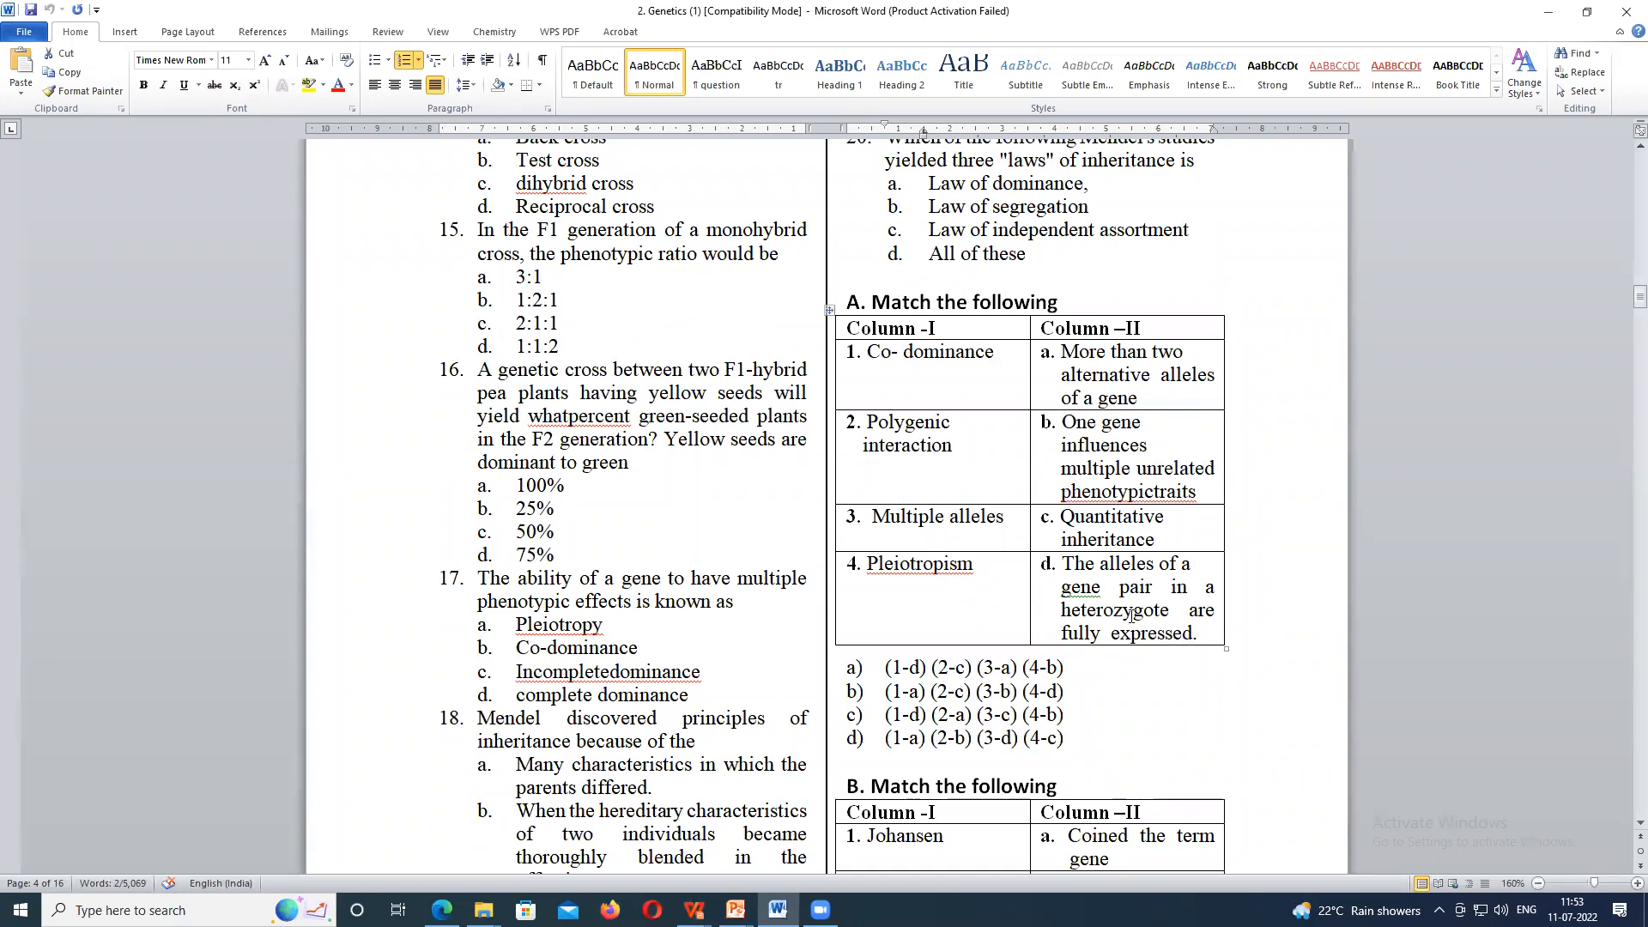
mouse_move(969, 457)
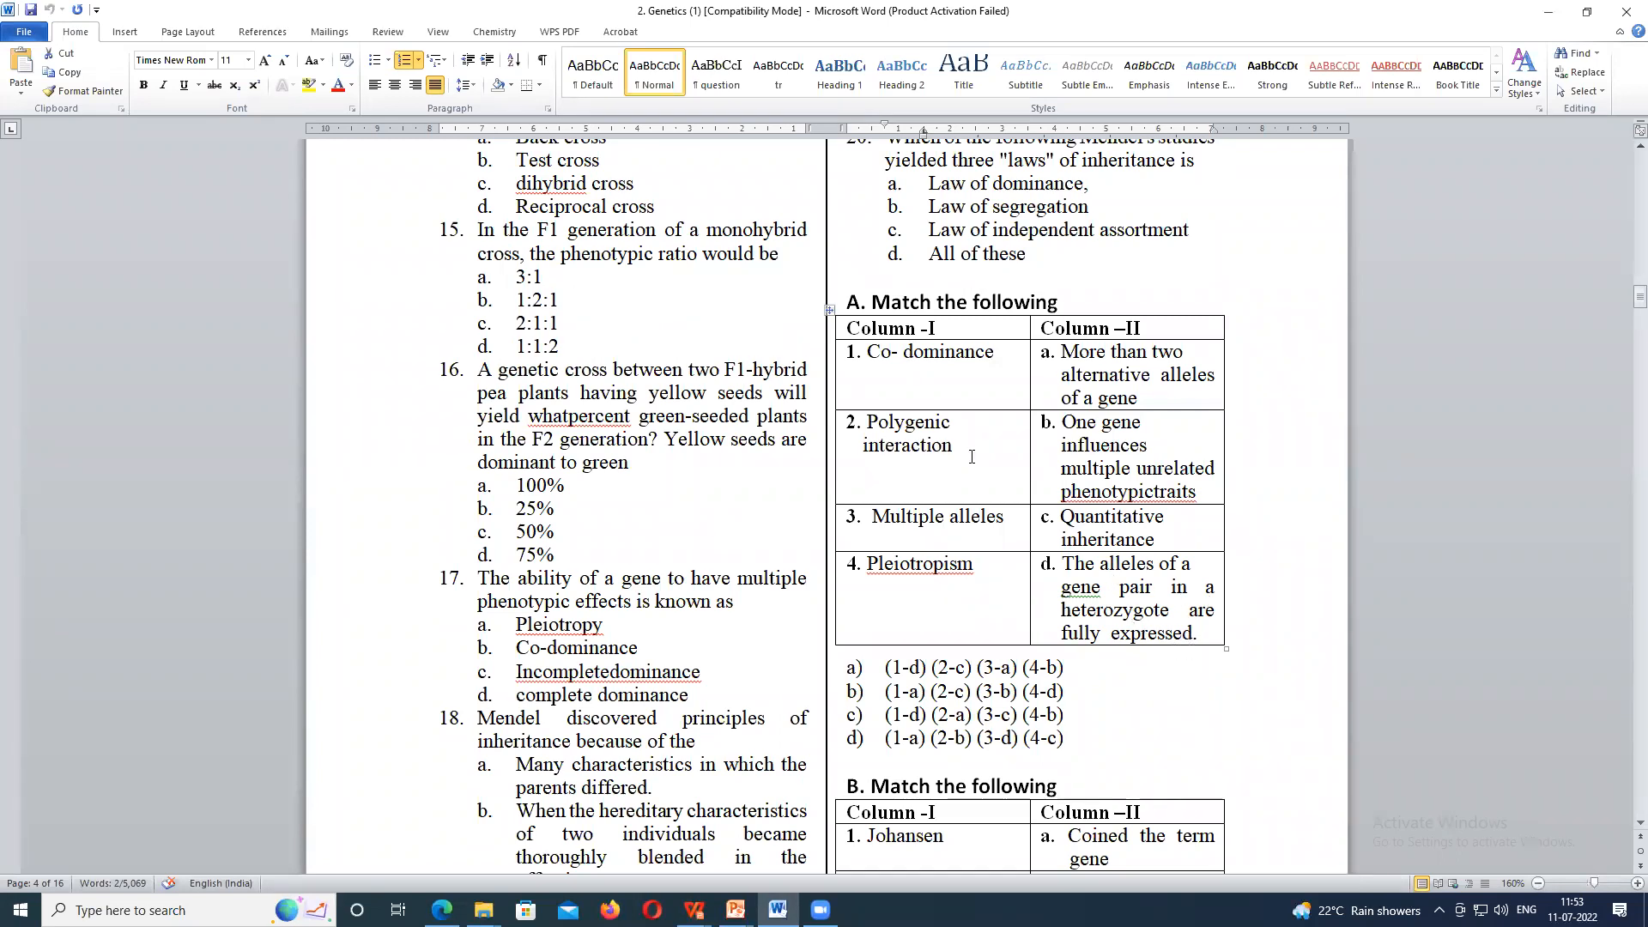
mouse_move(910, 678)
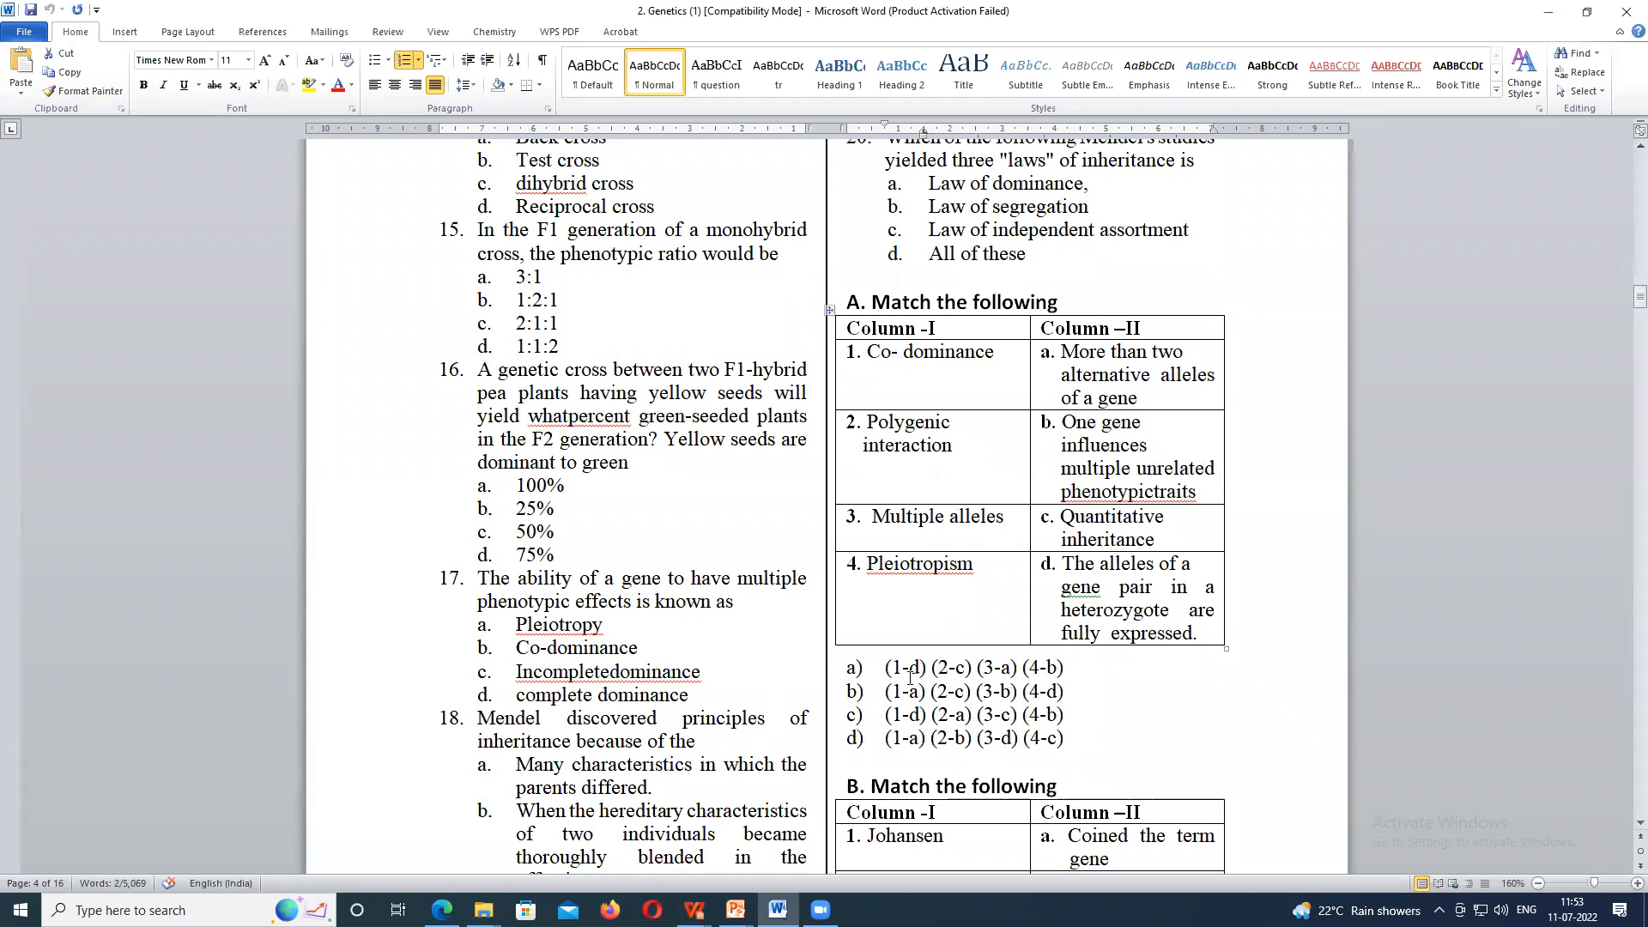
mouse_move(920, 449)
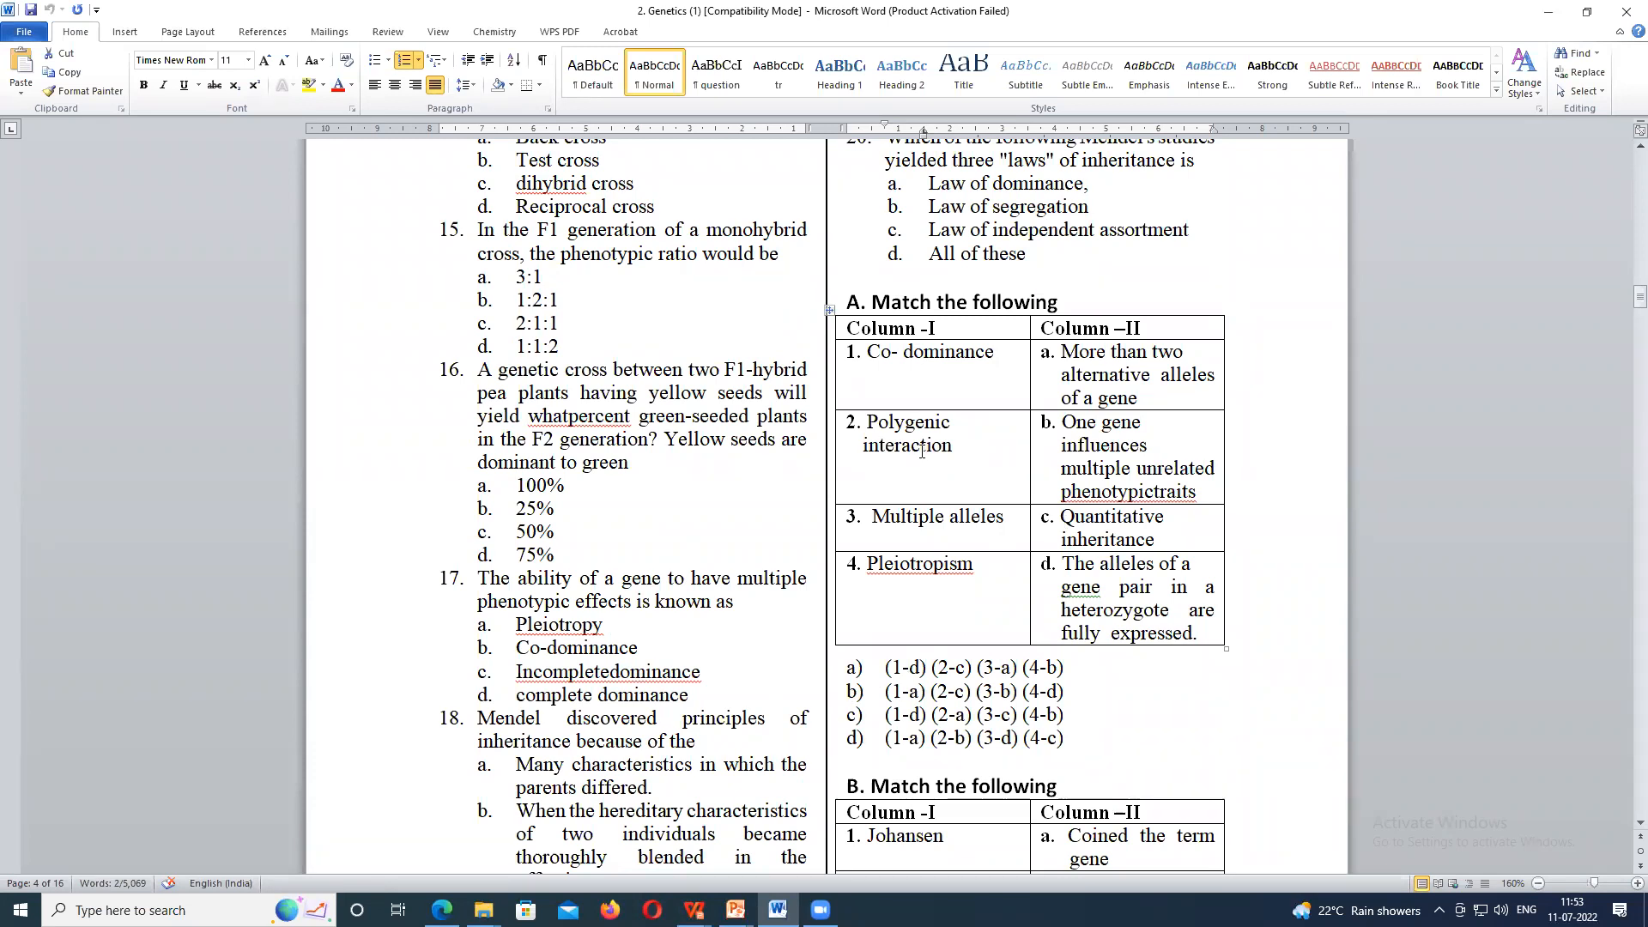
mouse_move(999, 460)
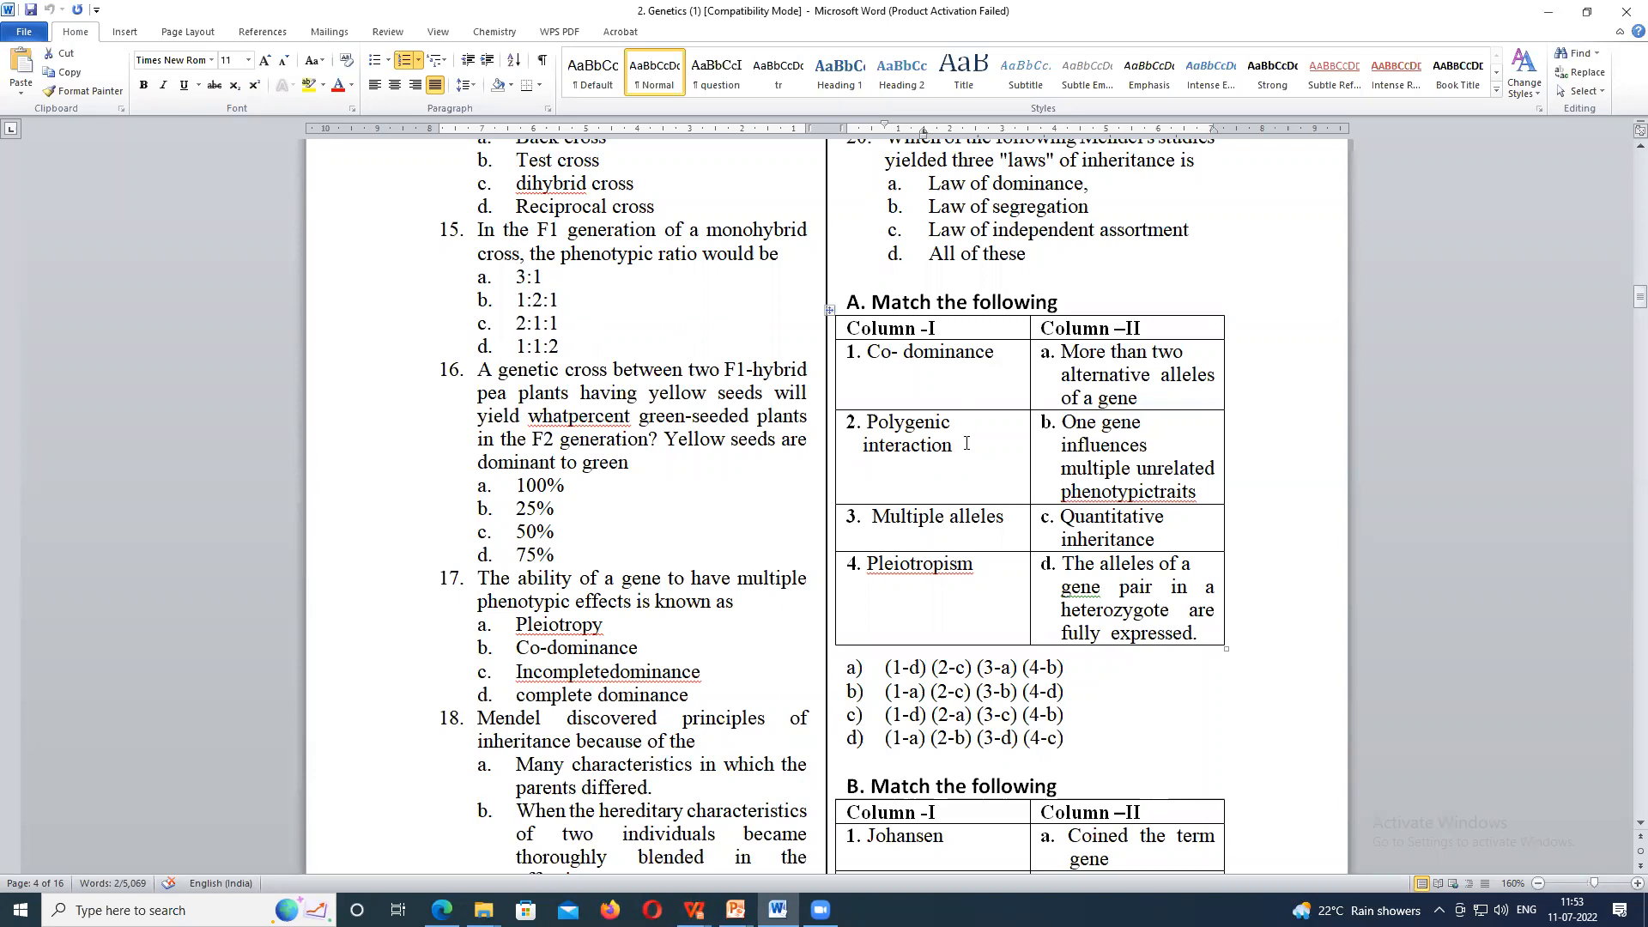
mouse_move(990, 474)
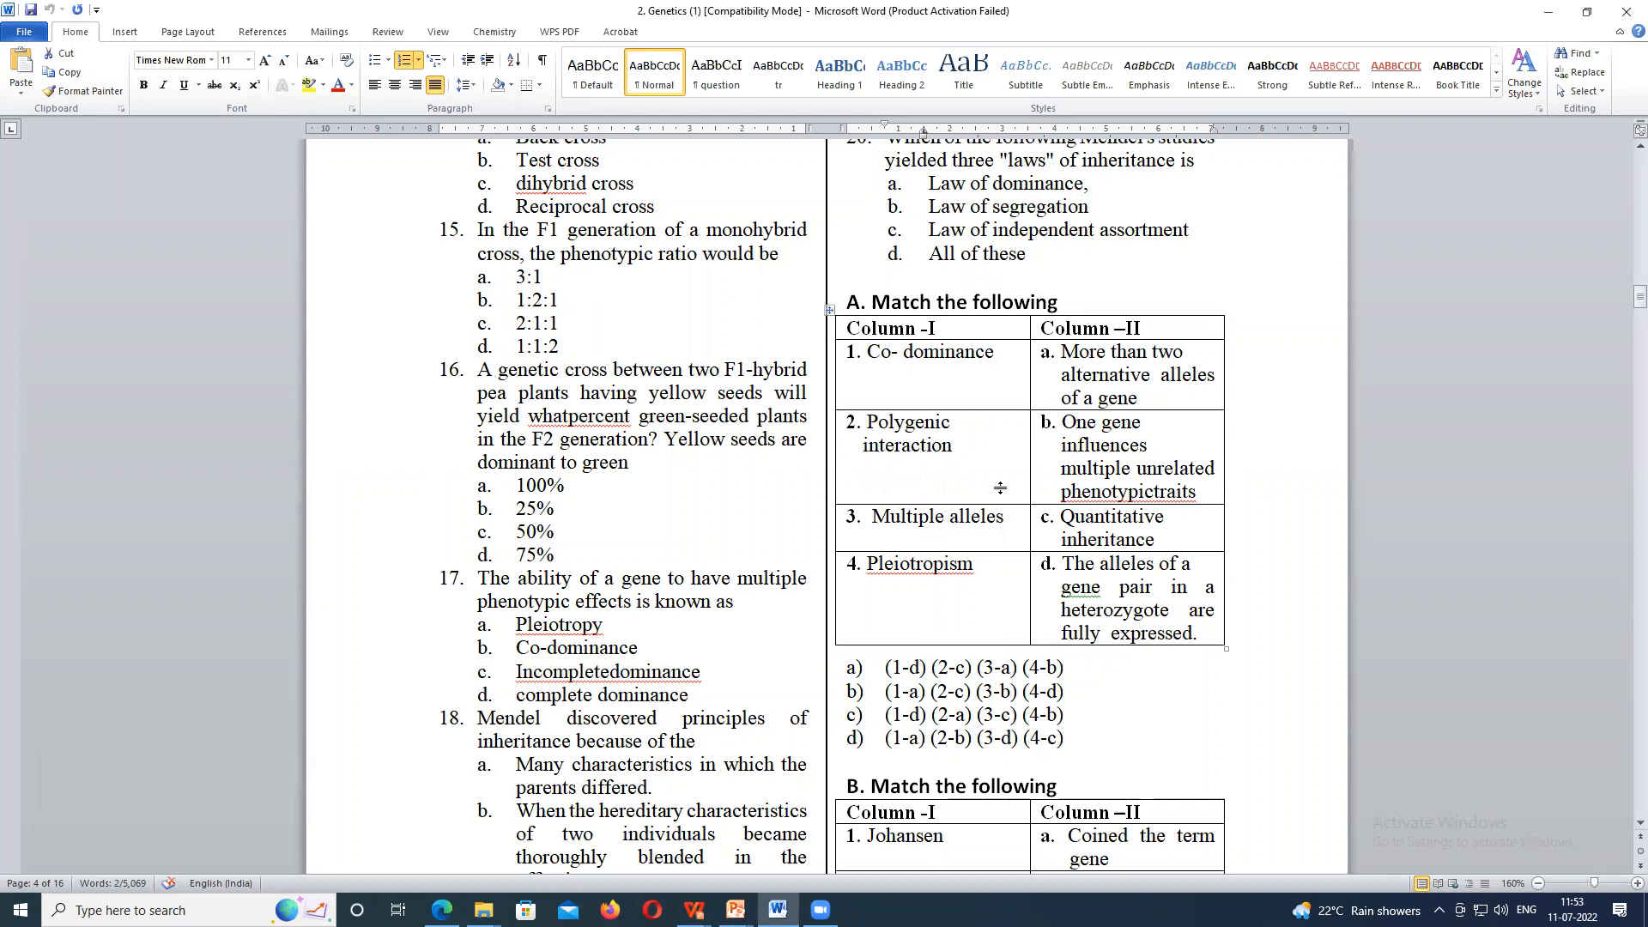
mouse_move(986, 541)
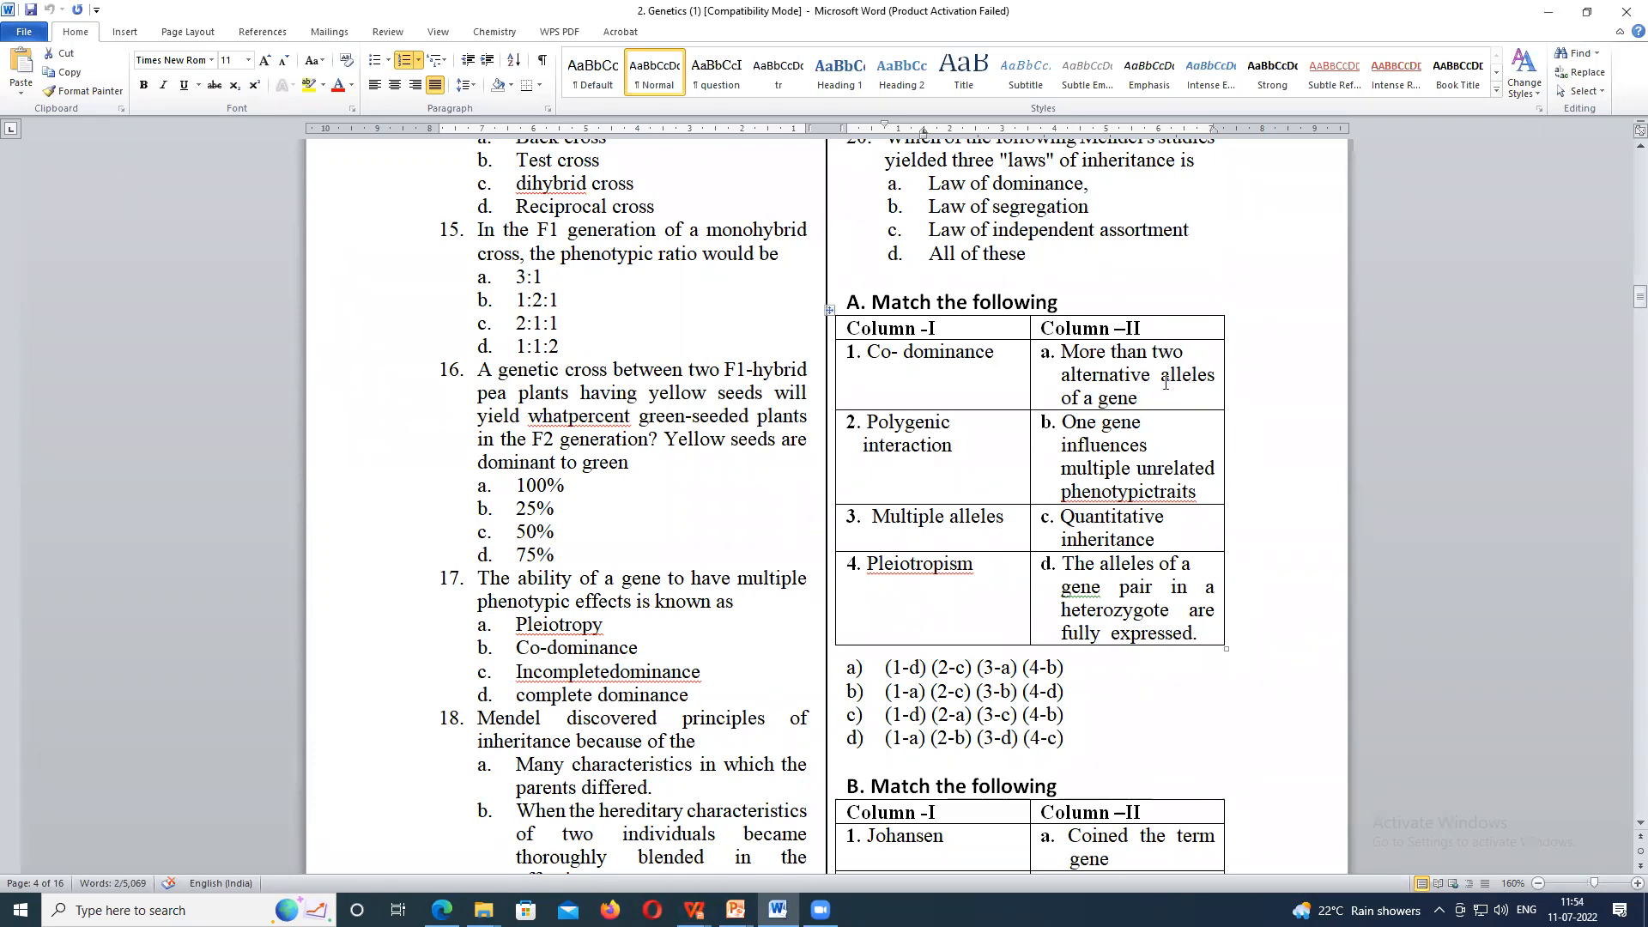
mouse_move(969, 536)
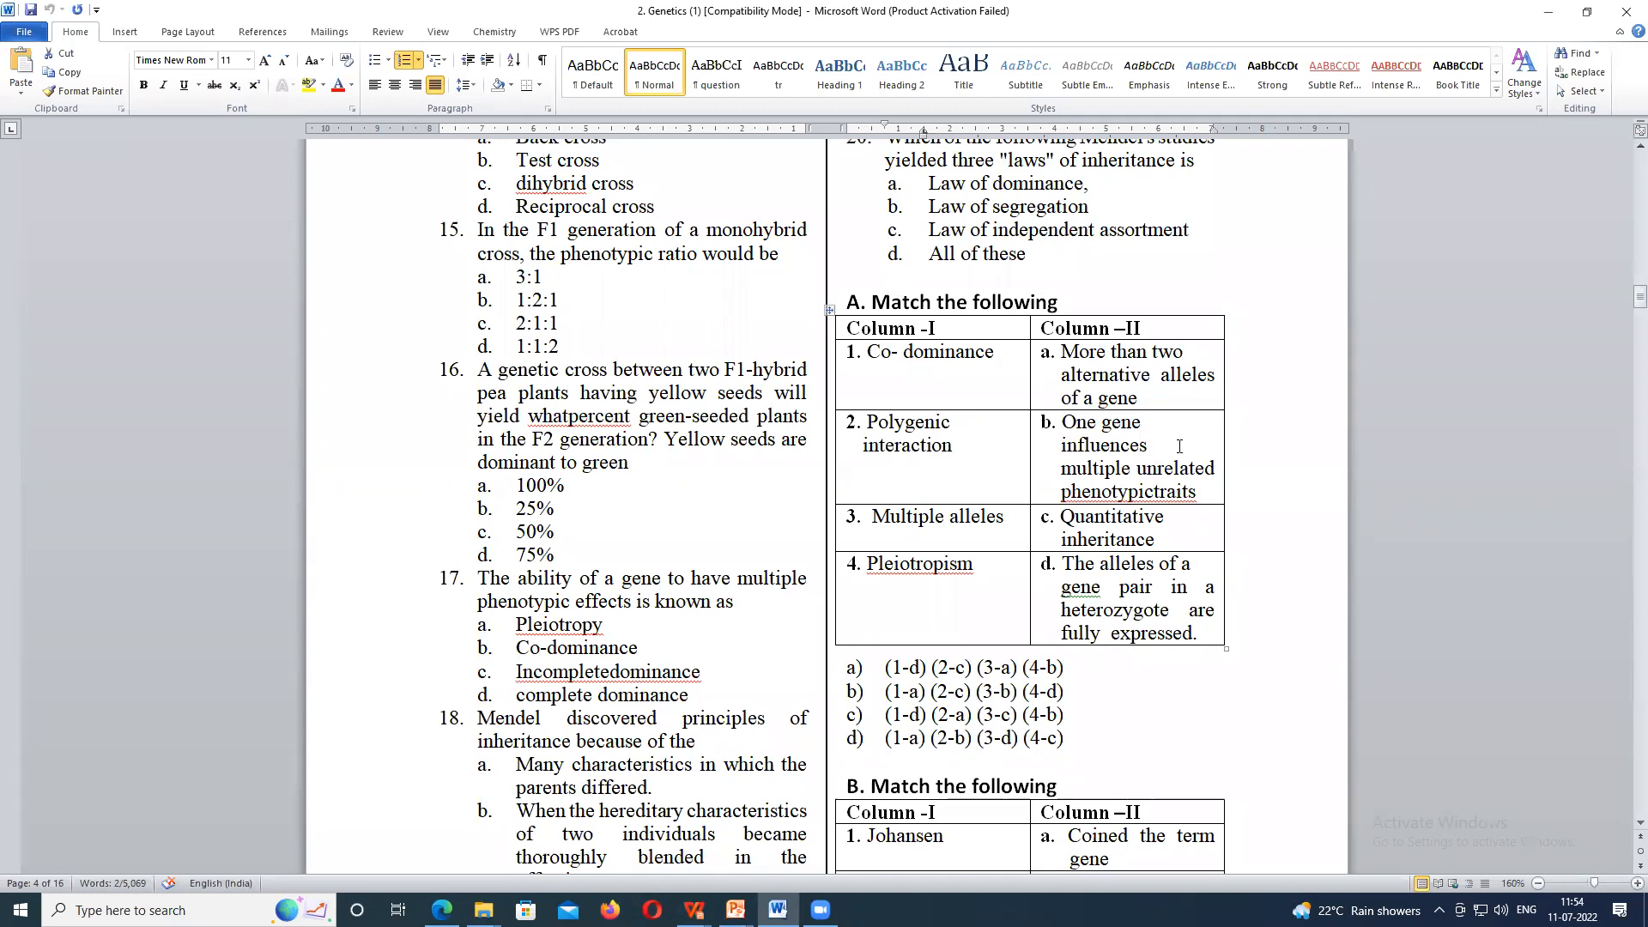
mouse_move(1150, 445)
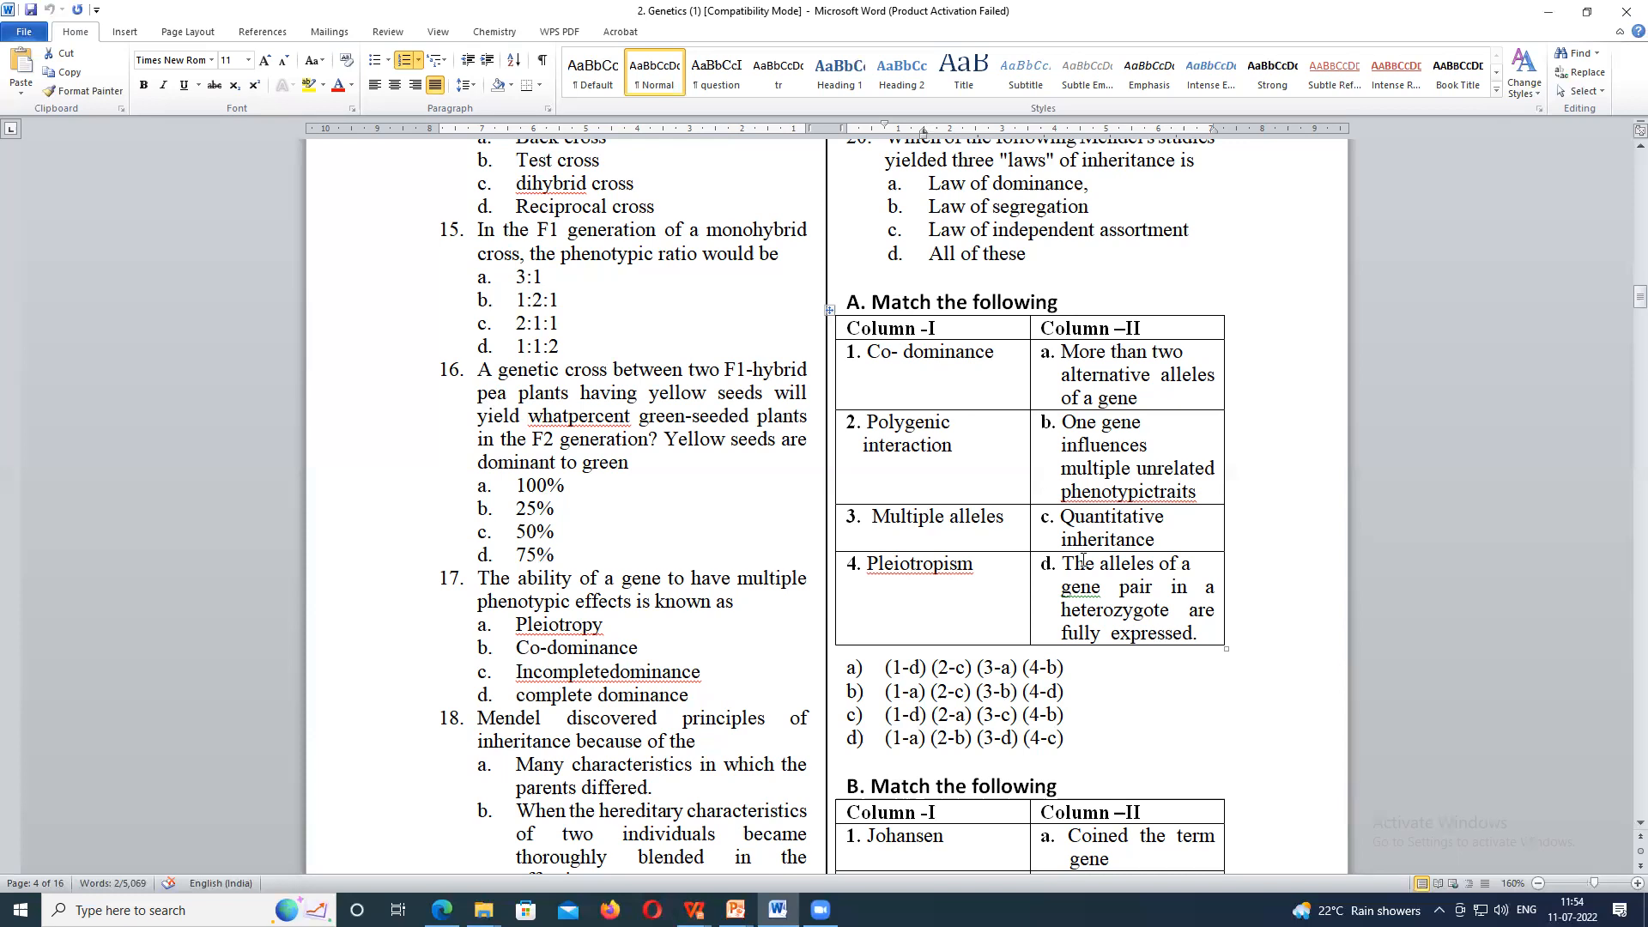
scroll("down", 3)
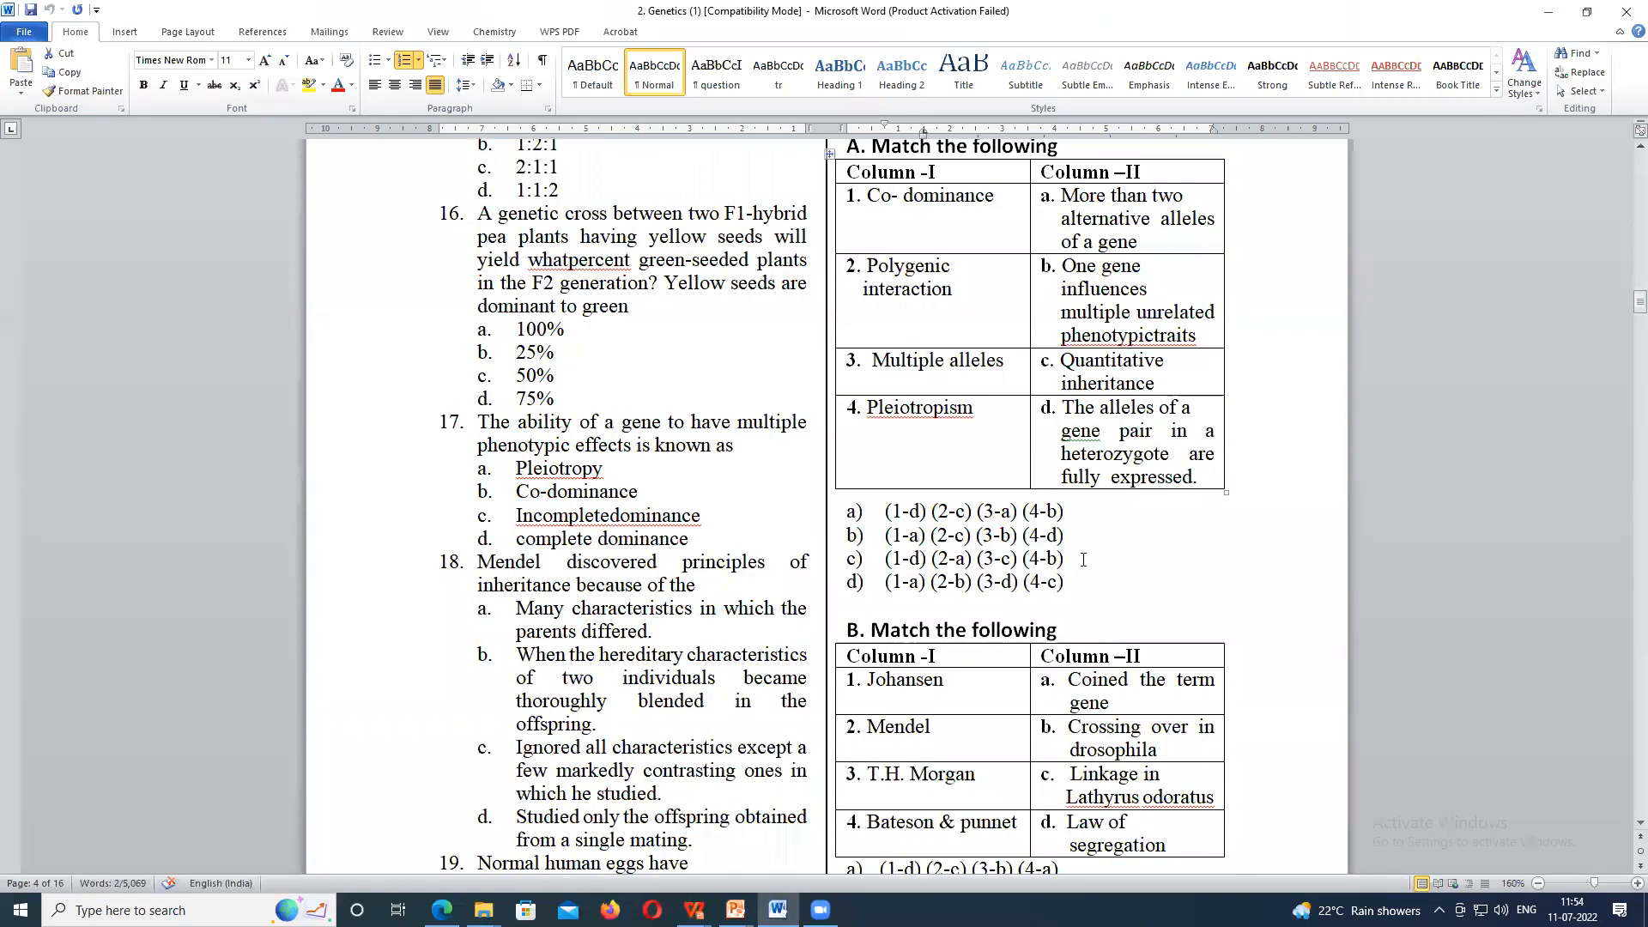
scroll("down", 3)
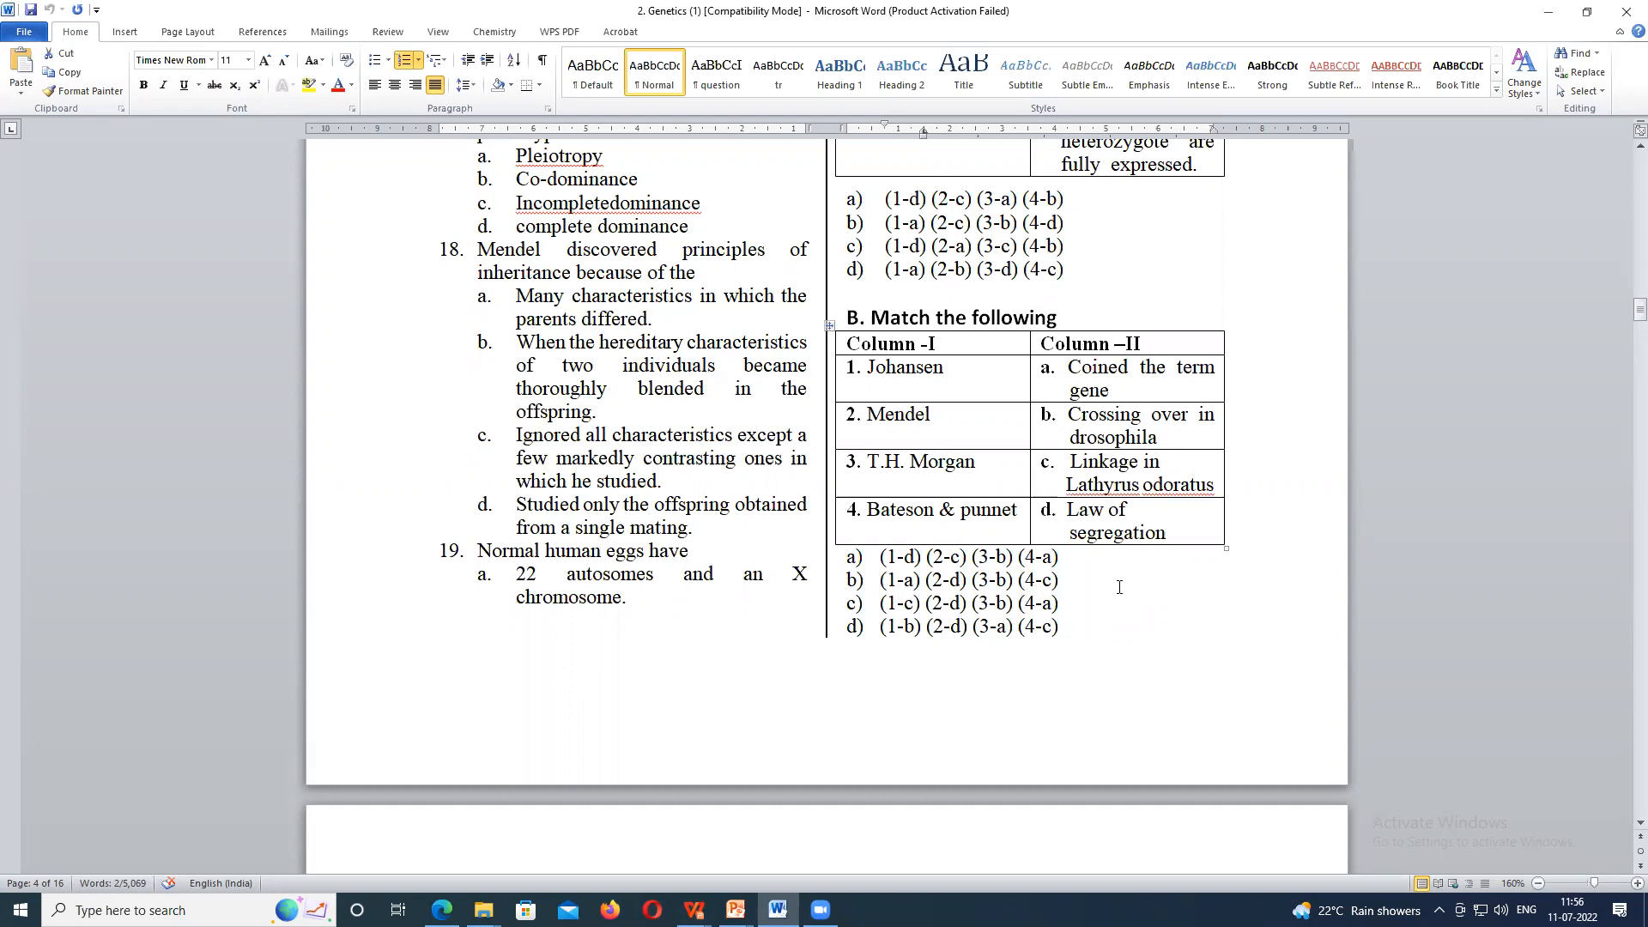
scroll("up", 3)
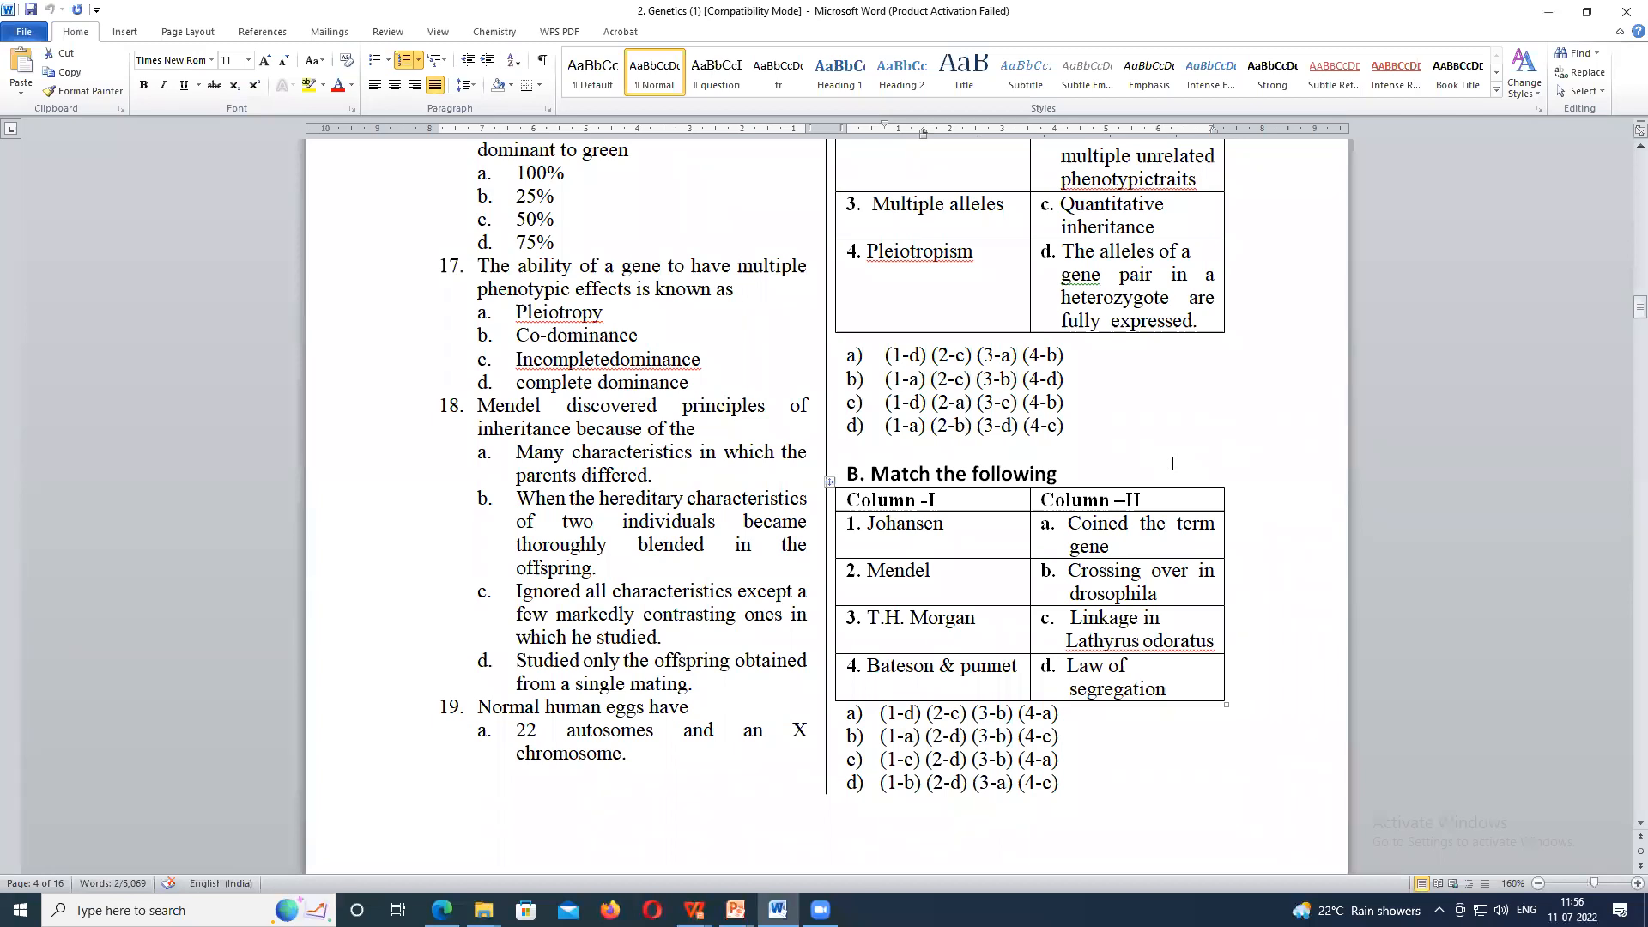
mouse_move(1131, 421)
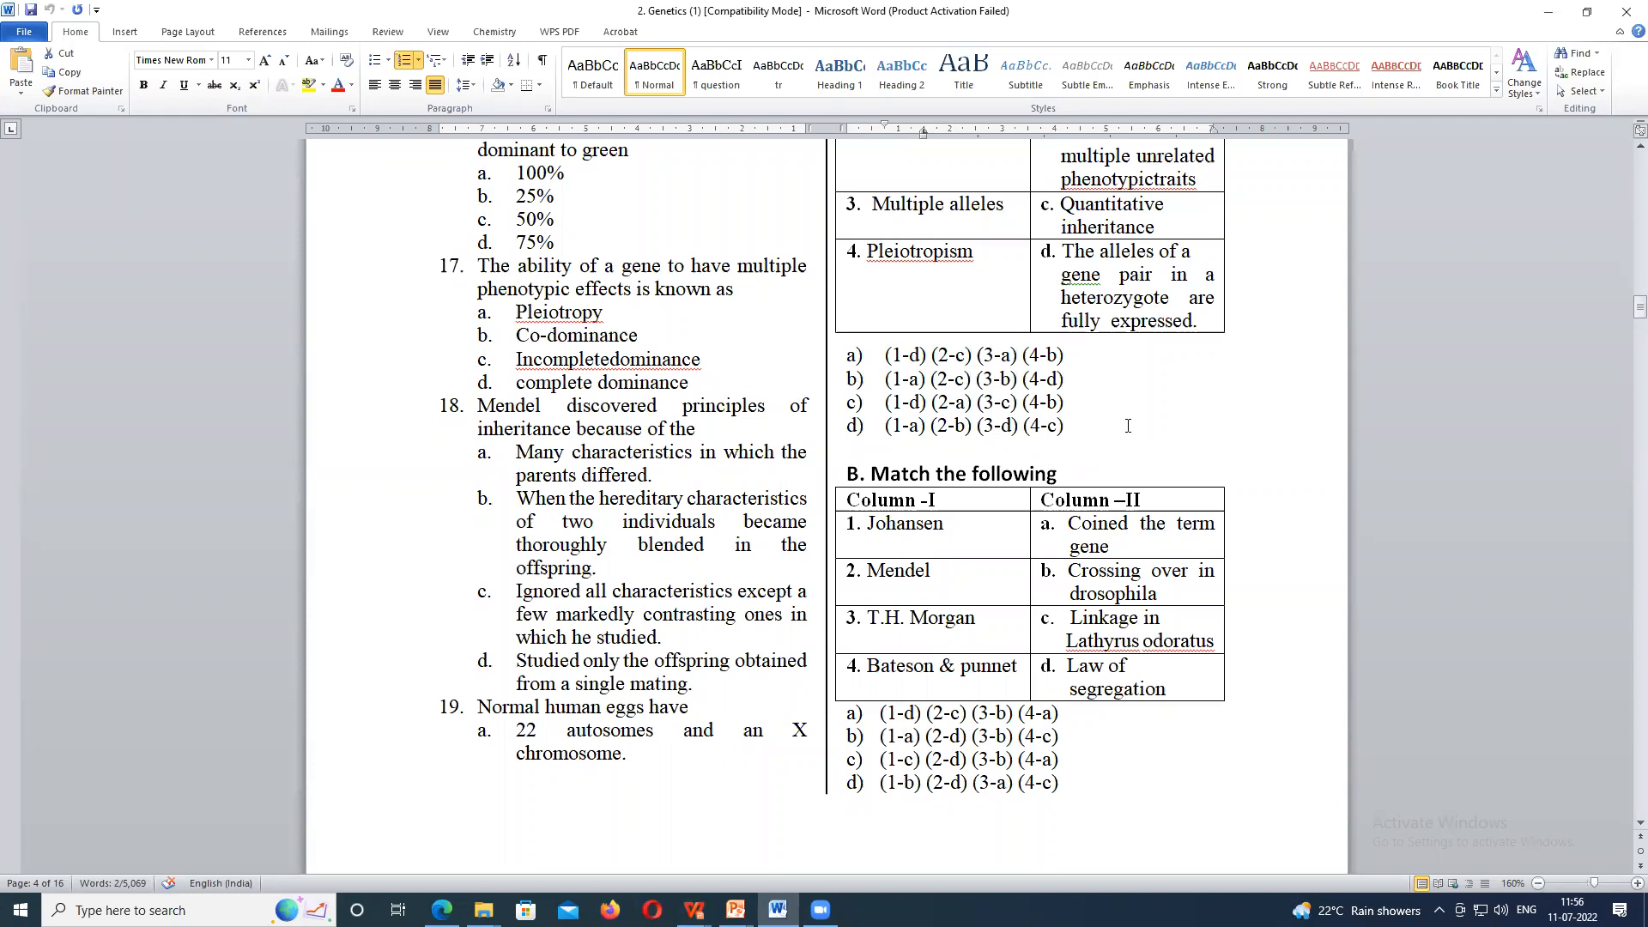
mouse_move(887, 221)
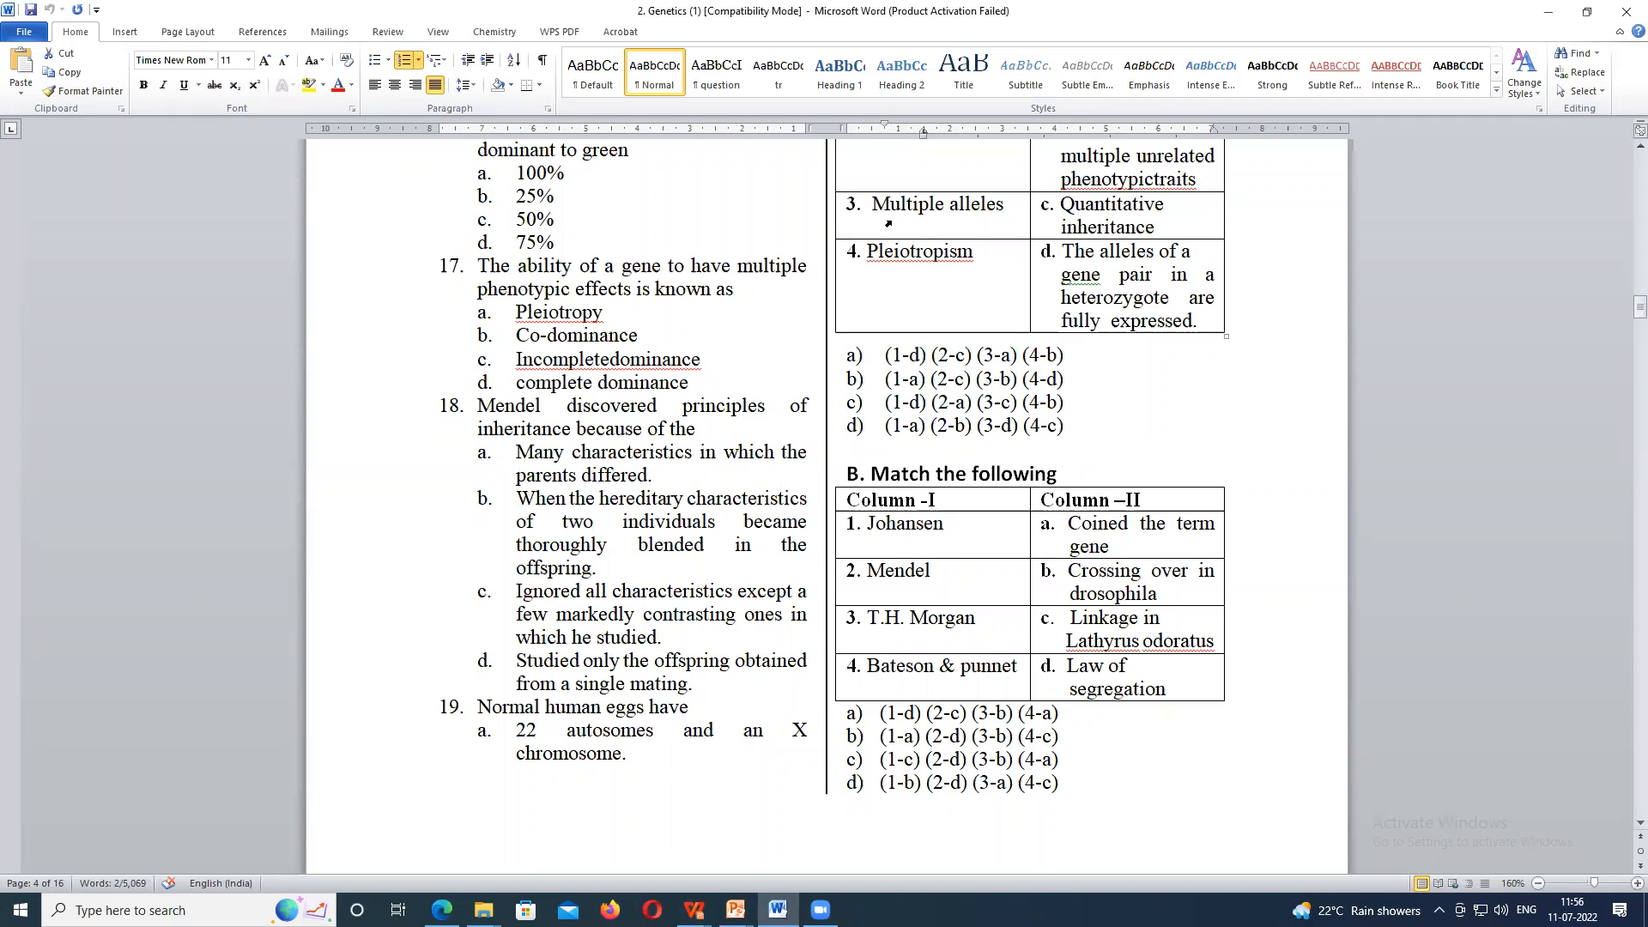